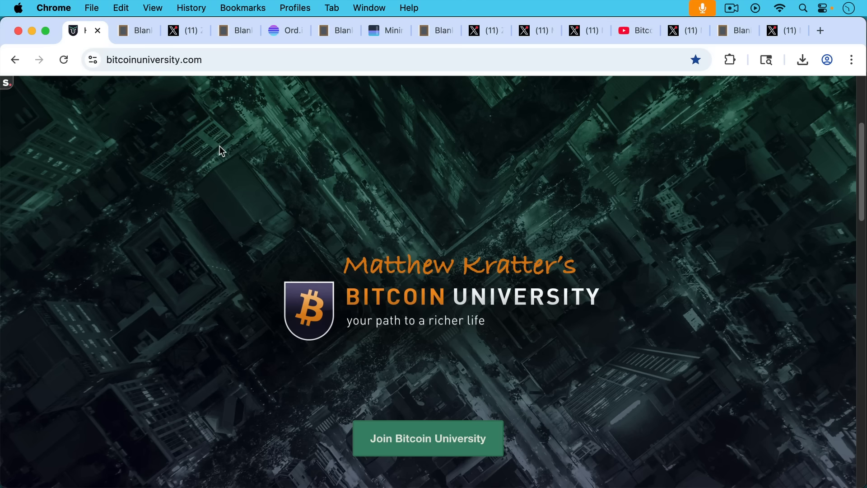
# Open Zach Herbert's X post claiming proof of work stops network spam.
pyautogui.click(133, 30)
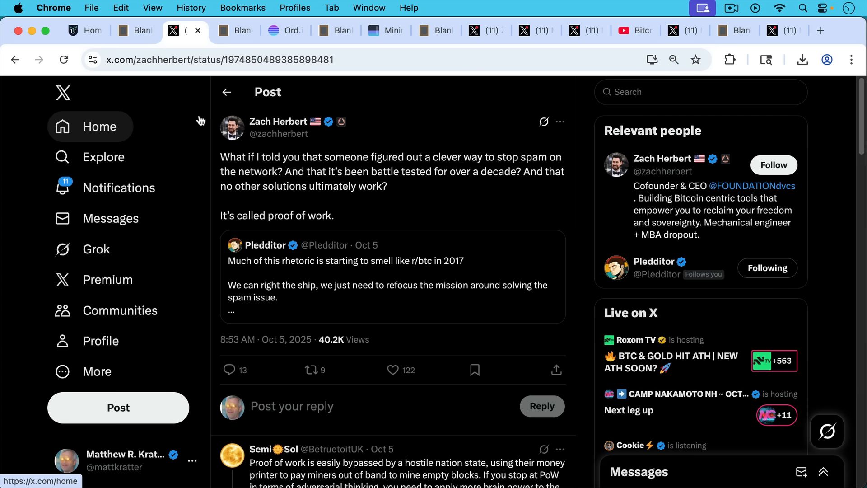
# Read the Blank Slate spam notes, then show ord.io's trending inscriptions gallery.
pyautogui.click(227, 30)
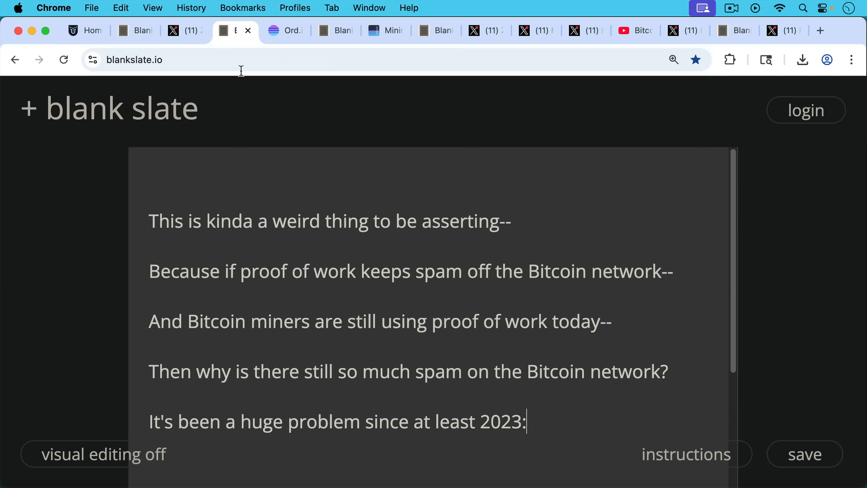
pyautogui.moveTo(229, 137)
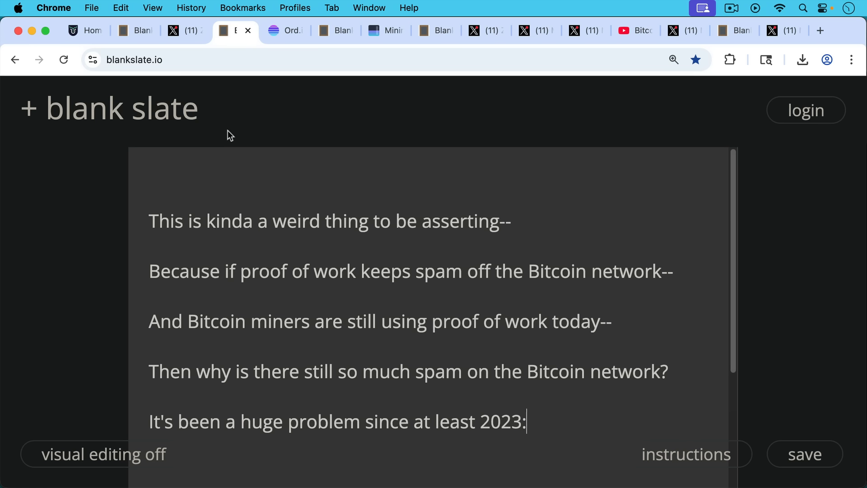
pyautogui.moveTo(232, 123)
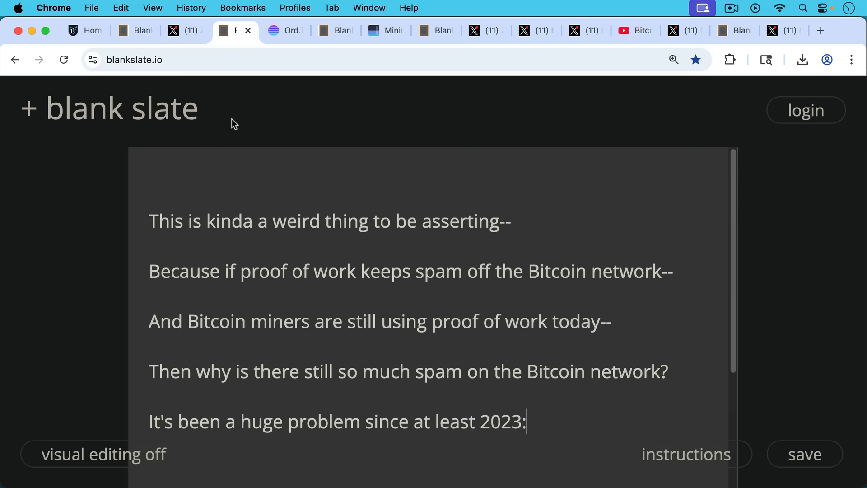
pyautogui.click(286, 30)
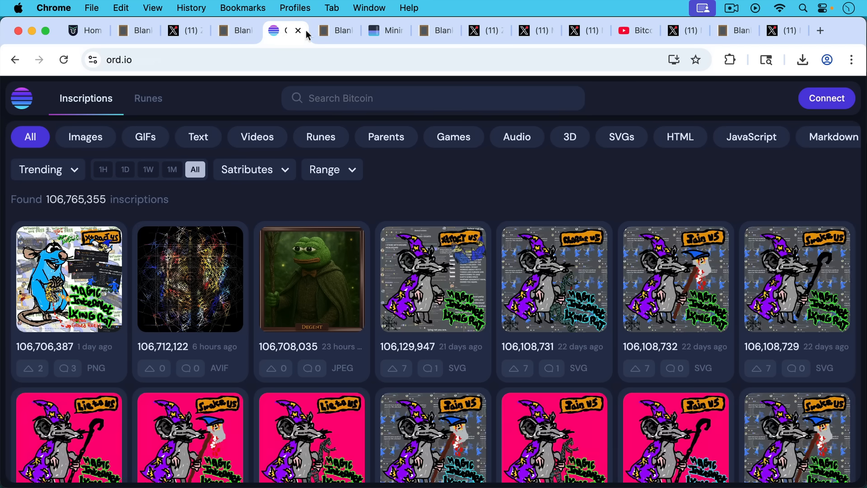
# Read the inscription notes down to MARA spam and Ocean/DATUM decentralized mining.
pyautogui.click(337, 30)
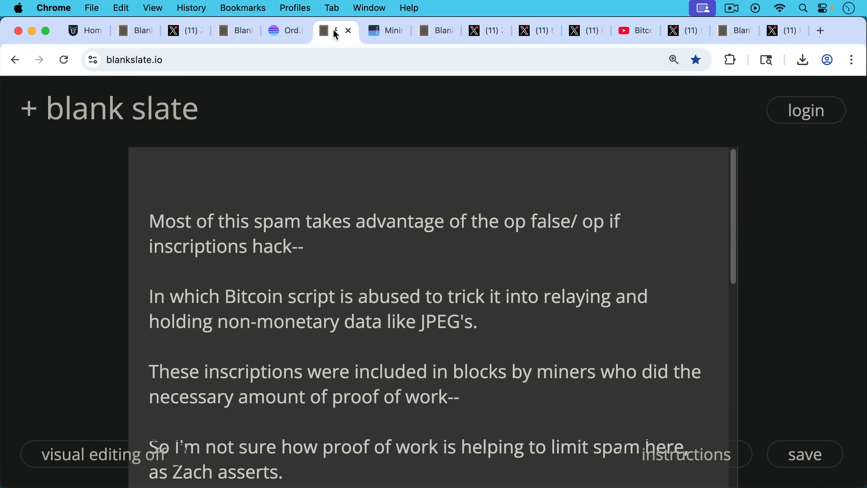
pyautogui.moveTo(358, 185)
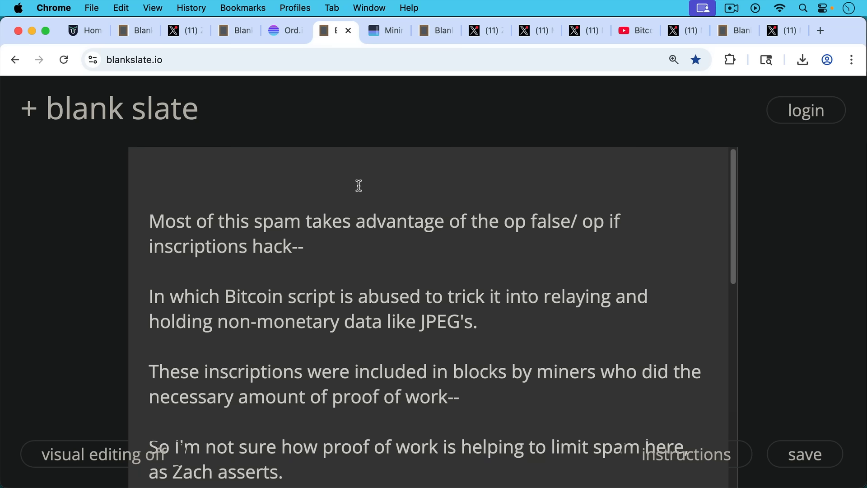
pyautogui.moveTo(356, 198)
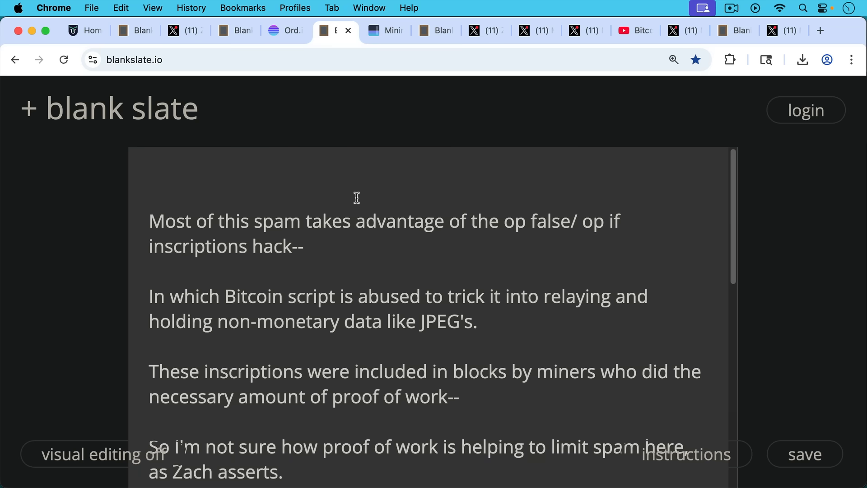
pyautogui.moveTo(358, 155)
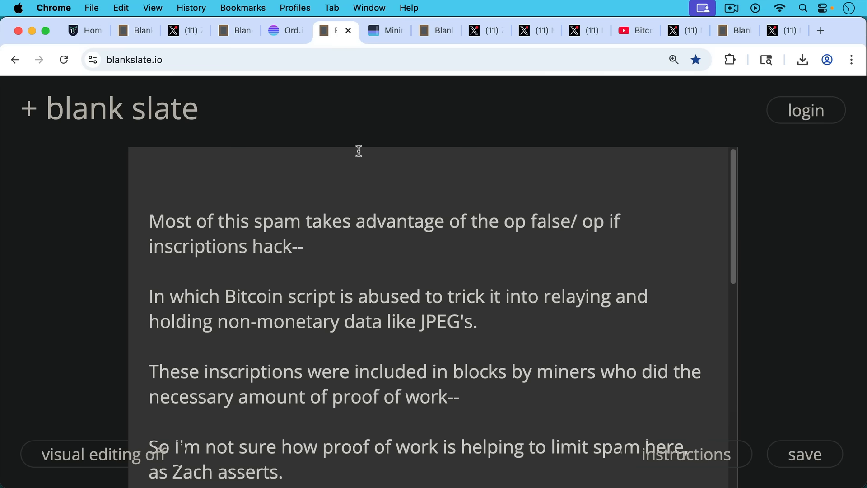
pyautogui.moveTo(393, 257)
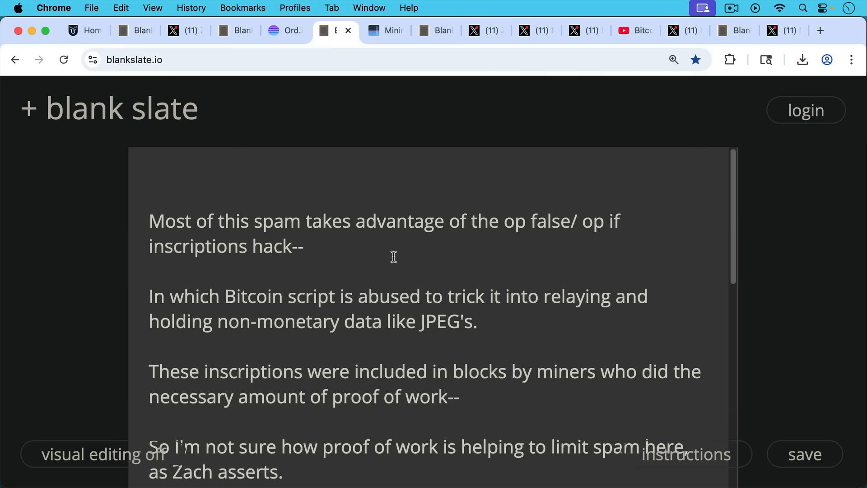
pyautogui.scroll(-3)
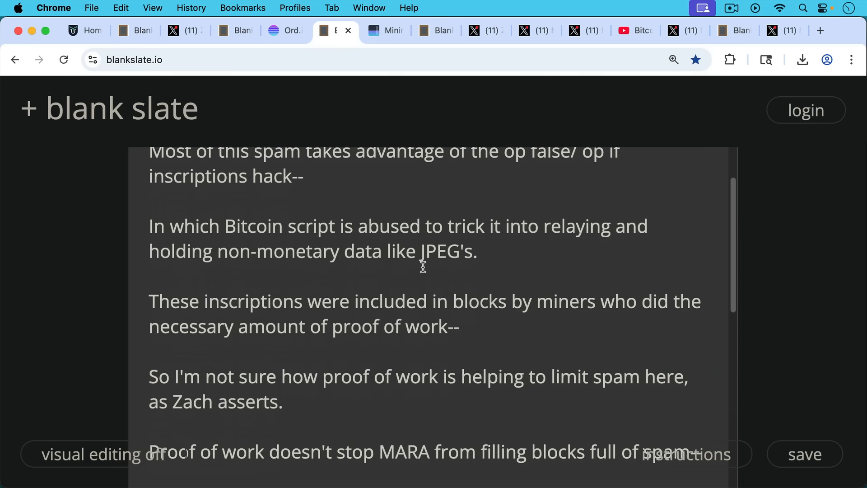
pyautogui.scroll(-3)
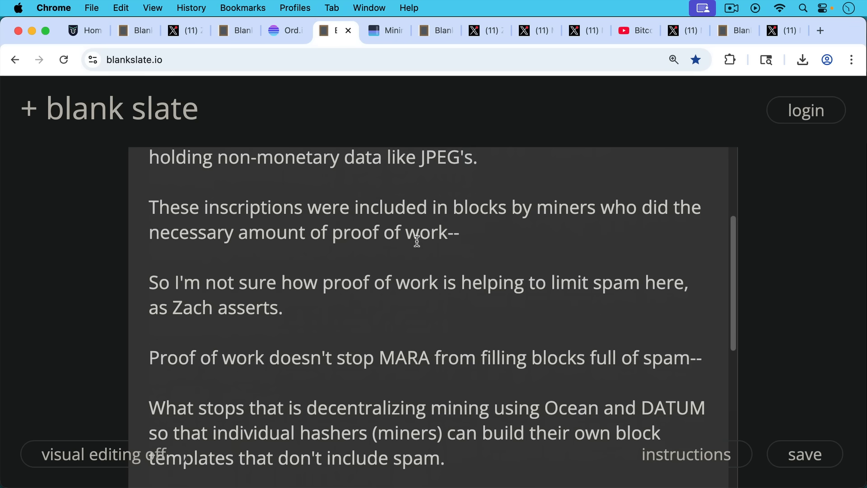
pyautogui.moveTo(408, 259)
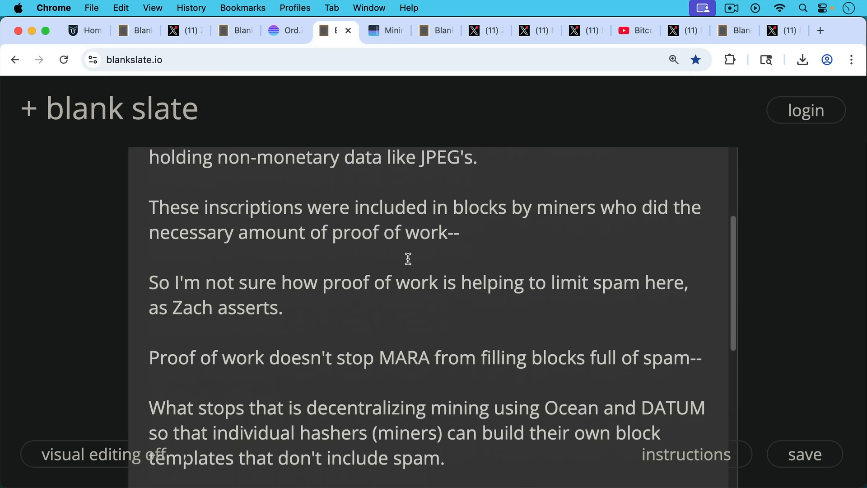
pyautogui.moveTo(411, 284)
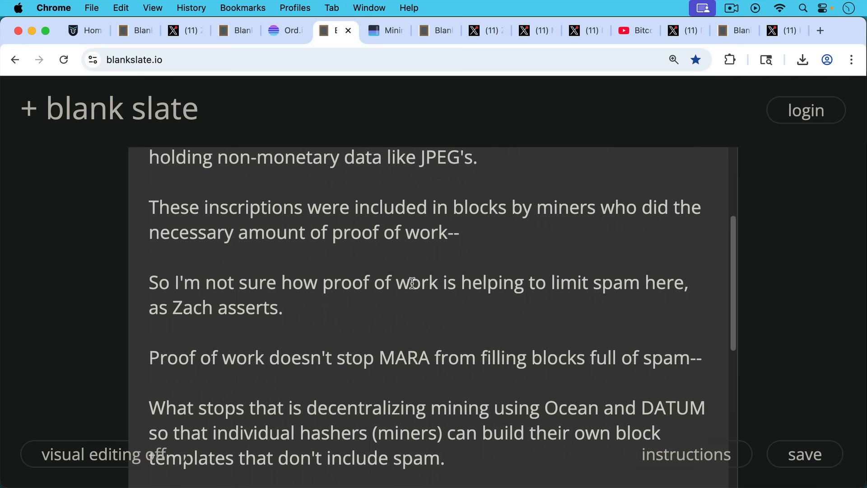
pyautogui.moveTo(422, 281)
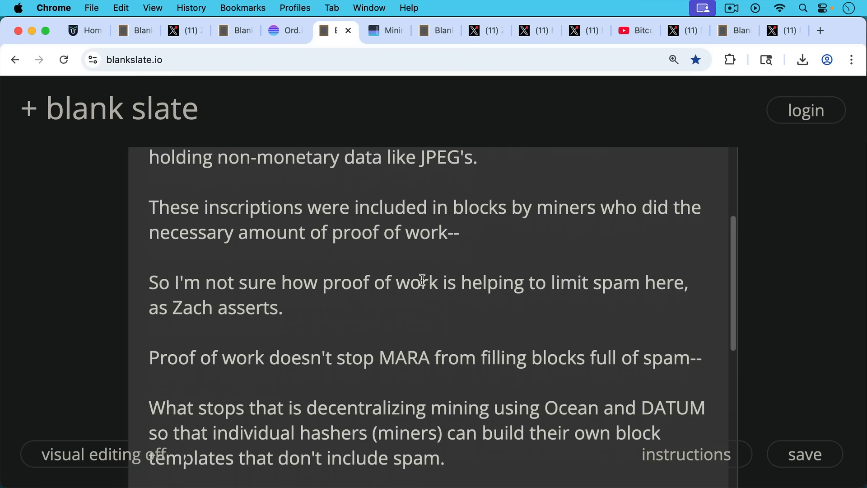
pyautogui.scroll(-3)
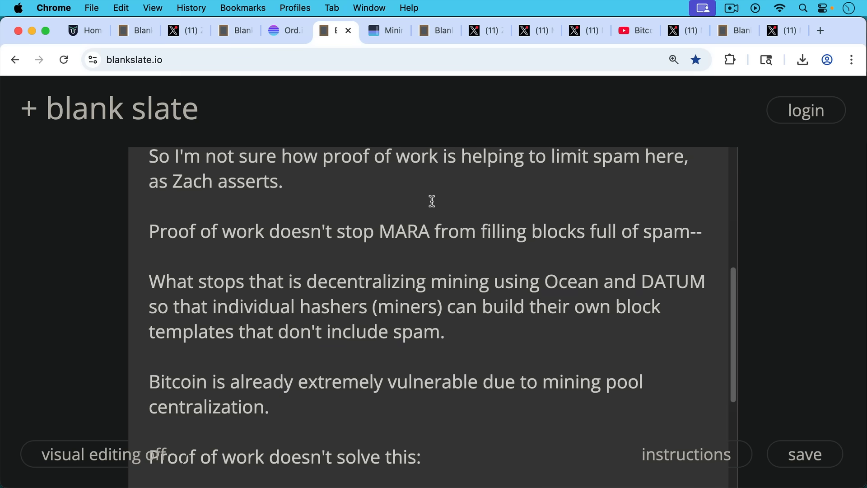
pyautogui.moveTo(432, 219)
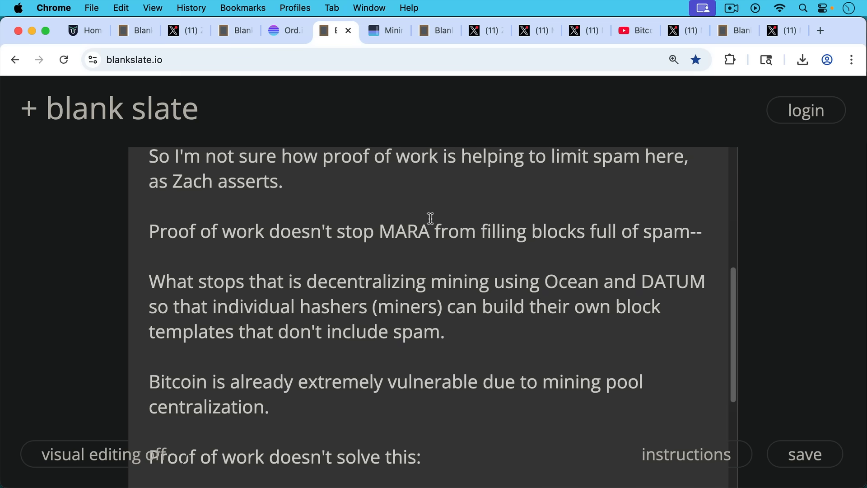
# Show mempool.space's pool share pie chart, led by Foundry USA and AntPool.
pyautogui.click(382, 31)
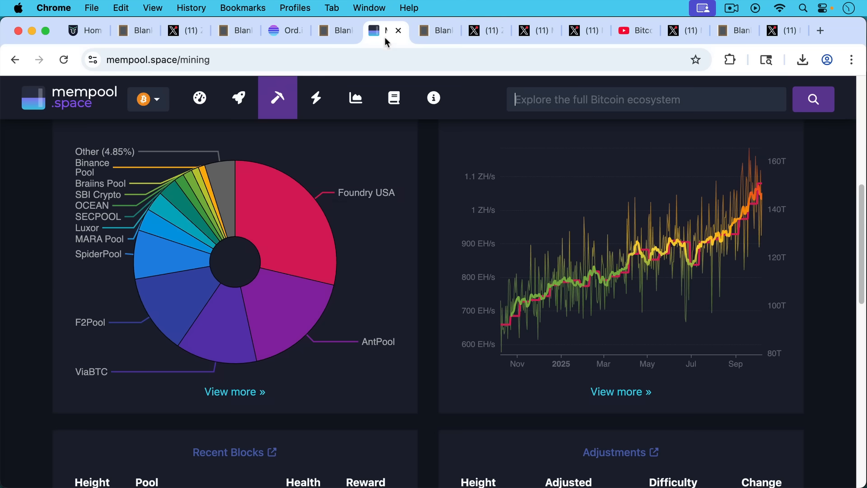
pyautogui.moveTo(370, 251)
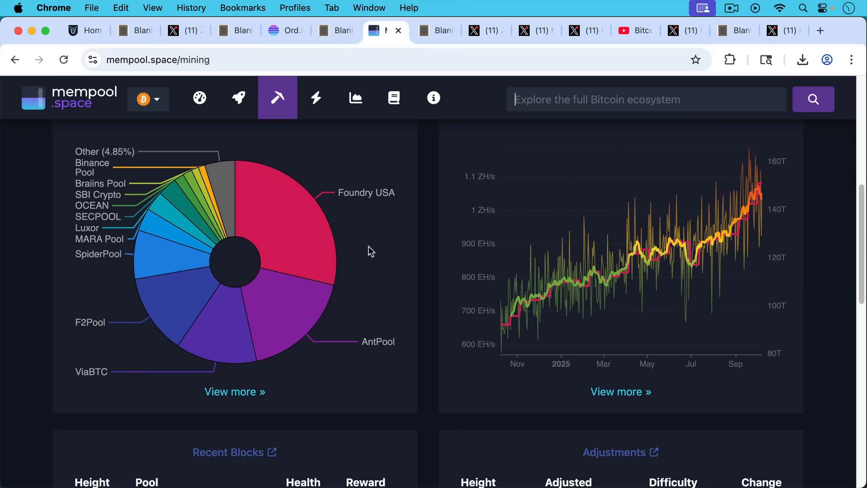
pyautogui.moveTo(332, 231)
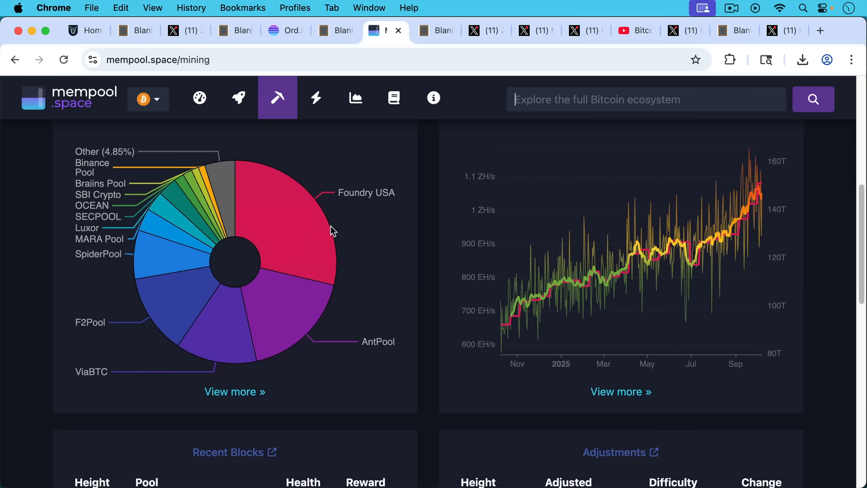
pyautogui.moveTo(369, 217)
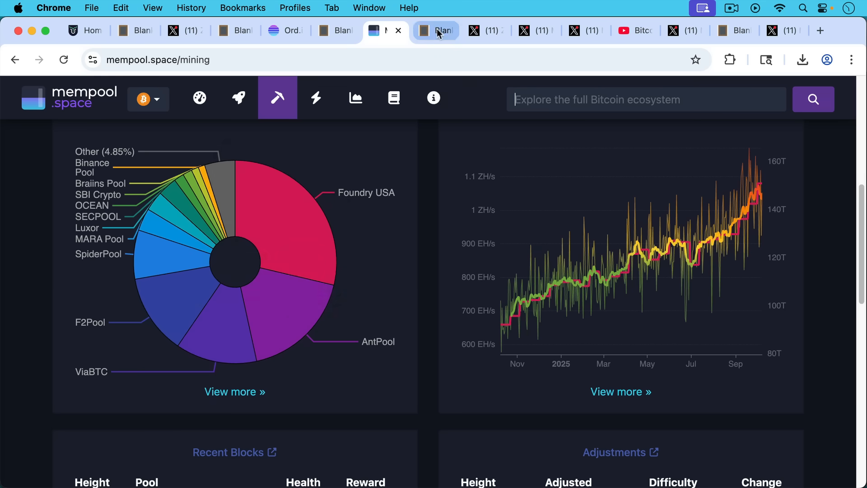
pyautogui.click(436, 31)
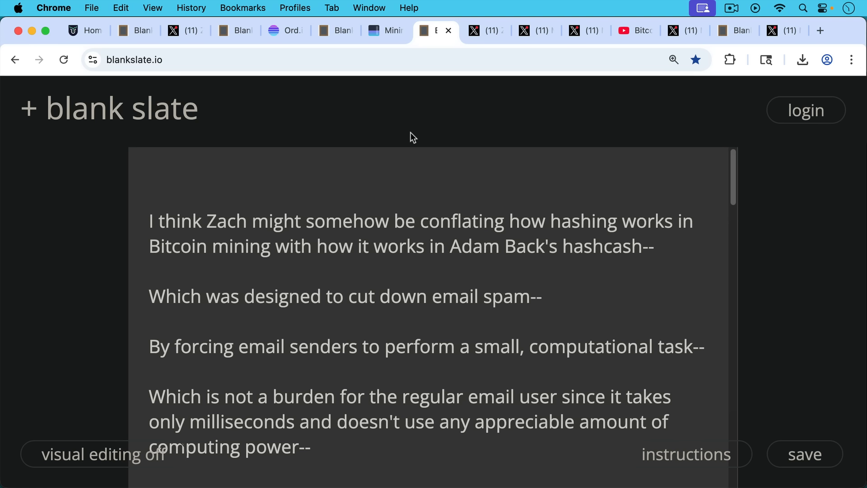
pyautogui.moveTo(412, 175)
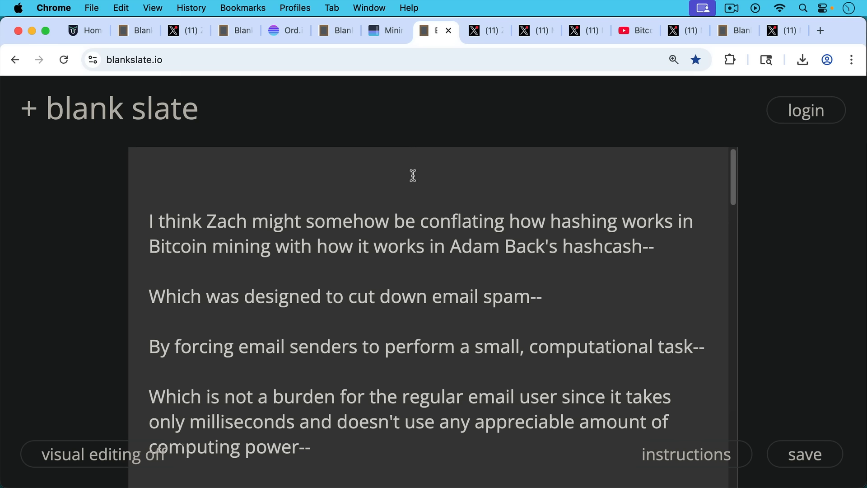
pyautogui.moveTo(418, 202)
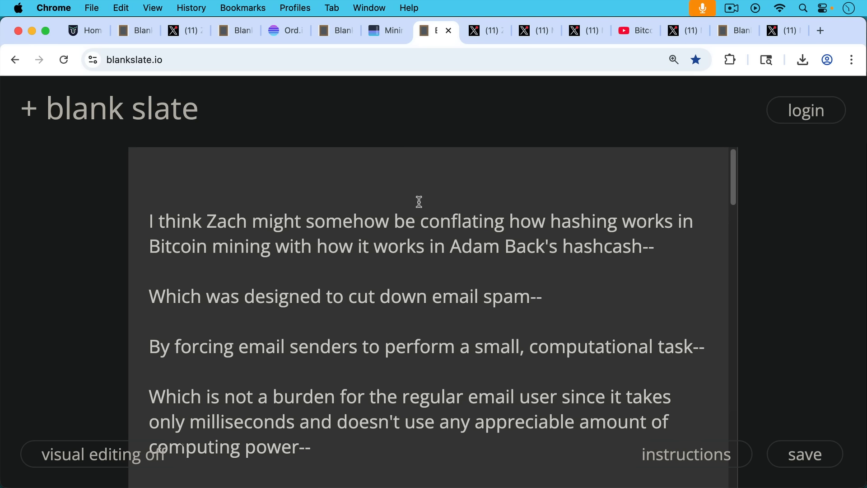
pyautogui.moveTo(433, 235)
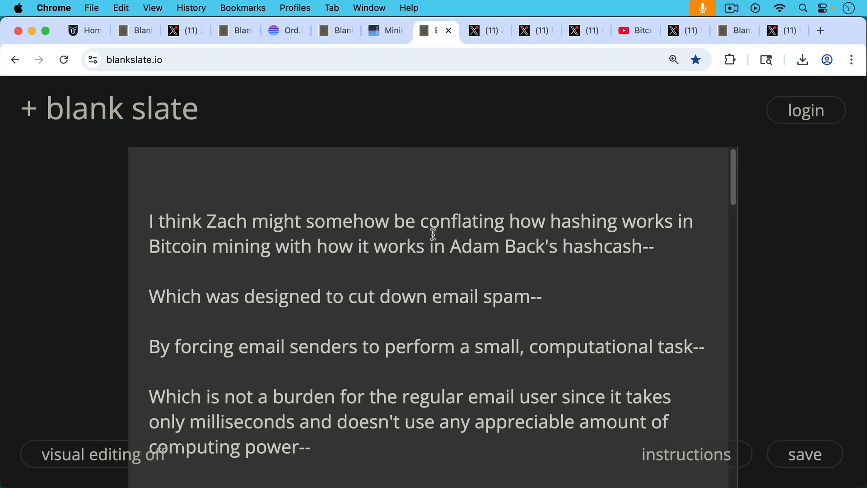
pyautogui.moveTo(448, 260)
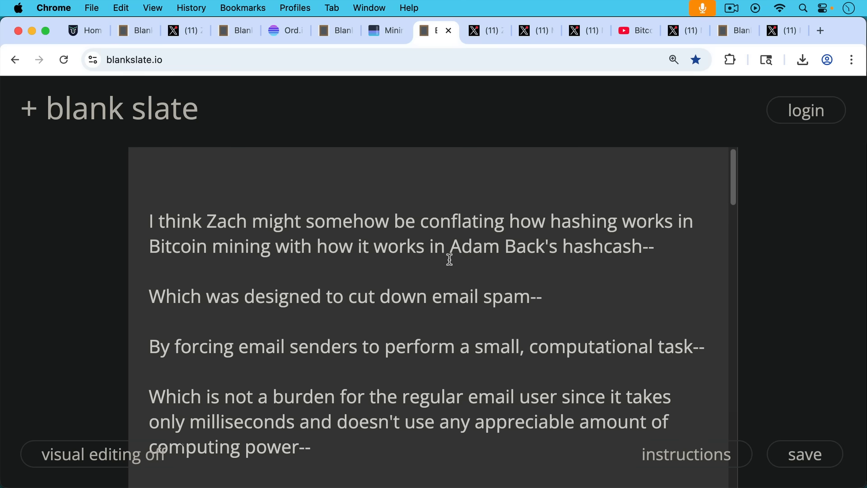
pyautogui.scroll(-3)
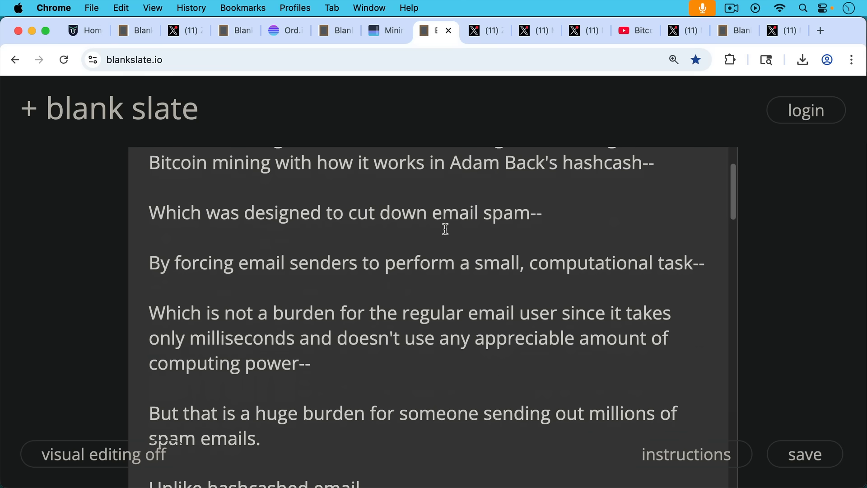
pyautogui.moveTo(445, 255)
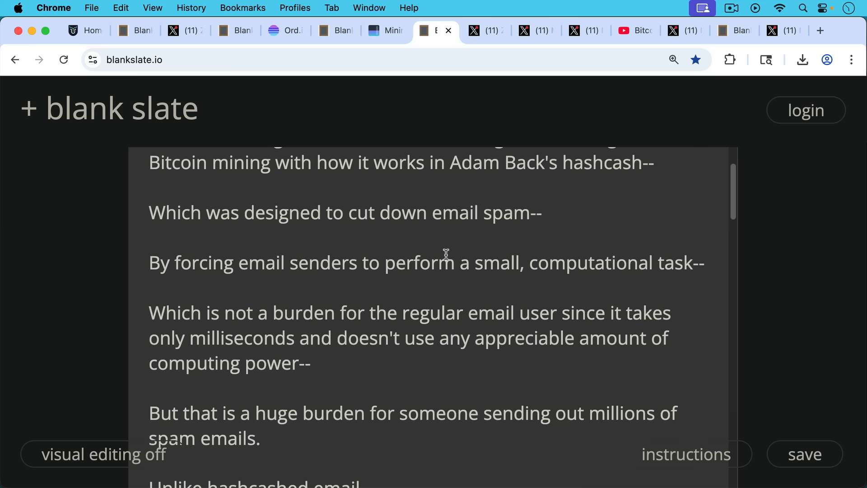
pyautogui.scroll(-3)
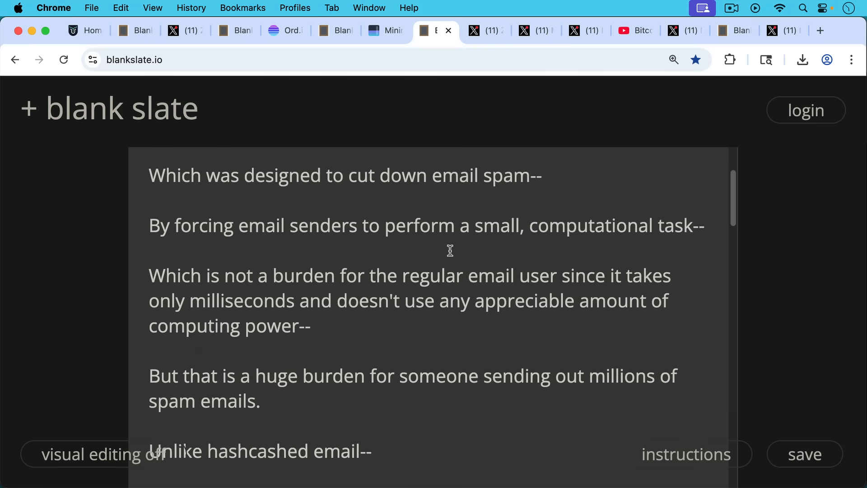
pyautogui.scroll(-3)
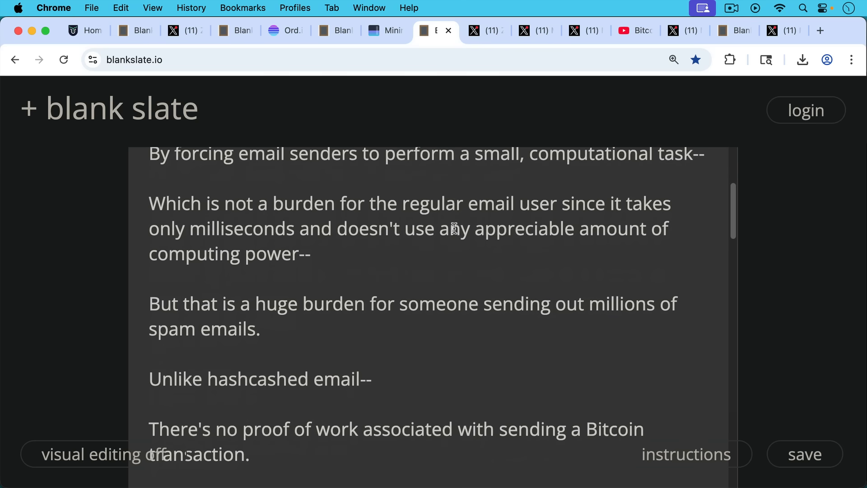
pyautogui.moveTo(458, 249)
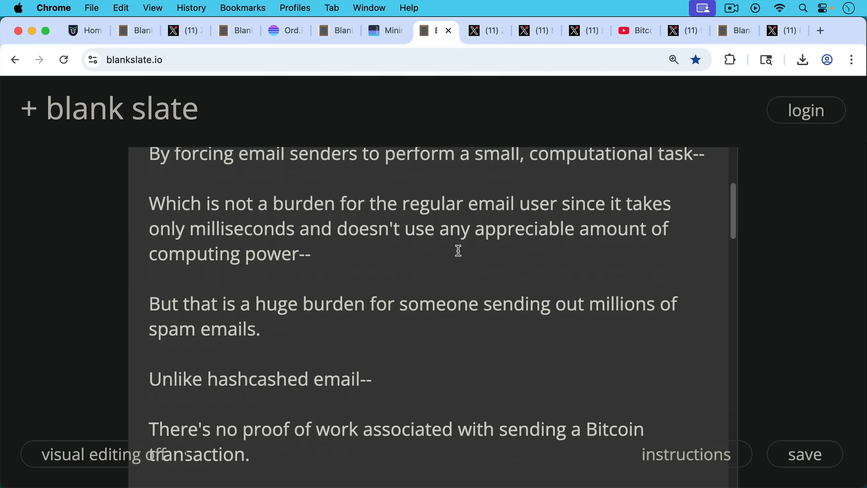
pyautogui.scroll(-3)
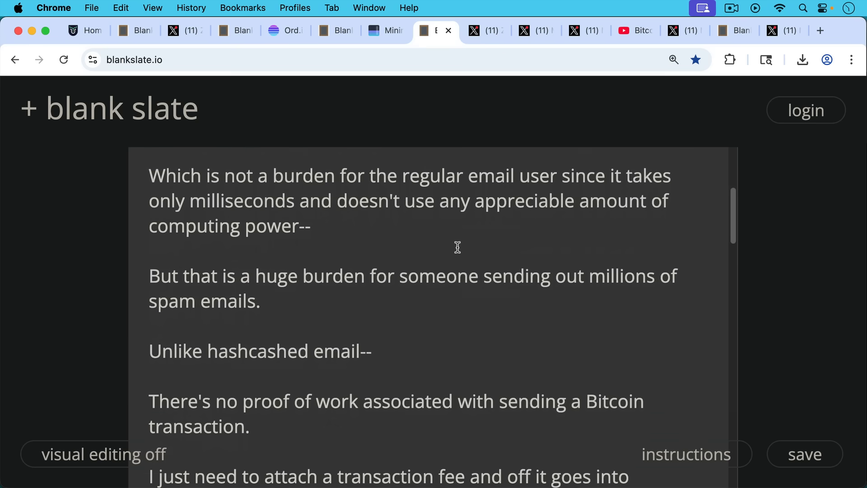
pyautogui.scroll(-3)
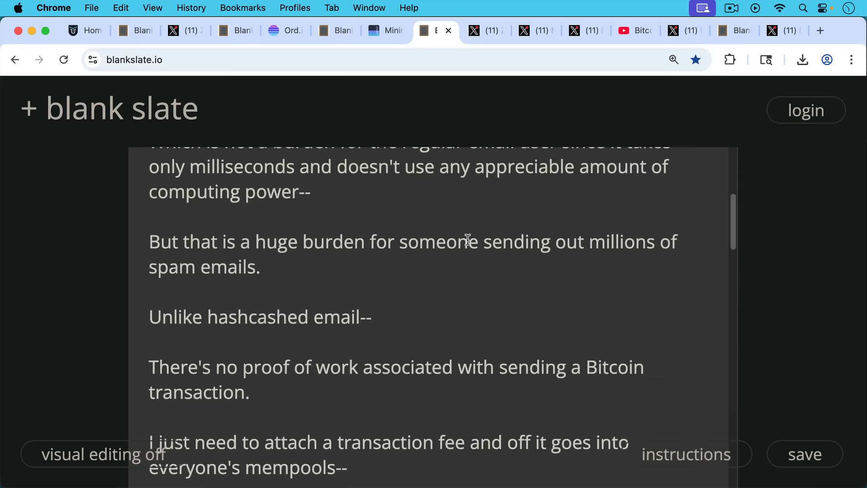
pyautogui.scroll(-3)
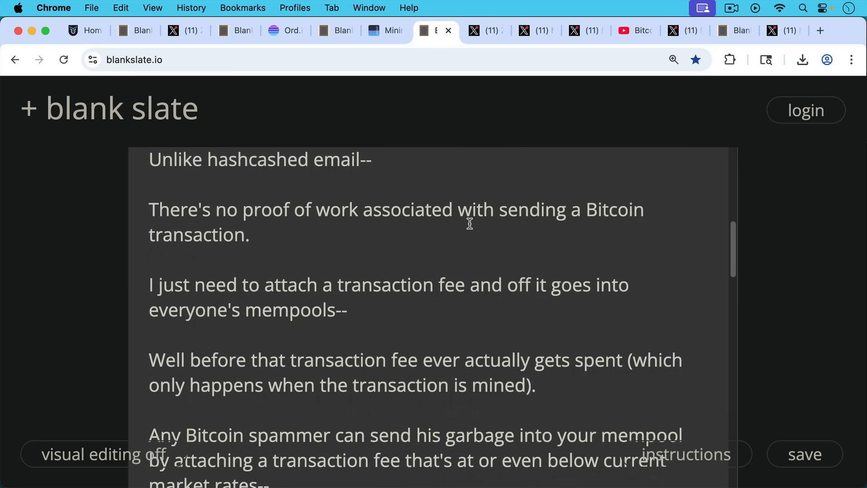
pyautogui.moveTo(485, 249)
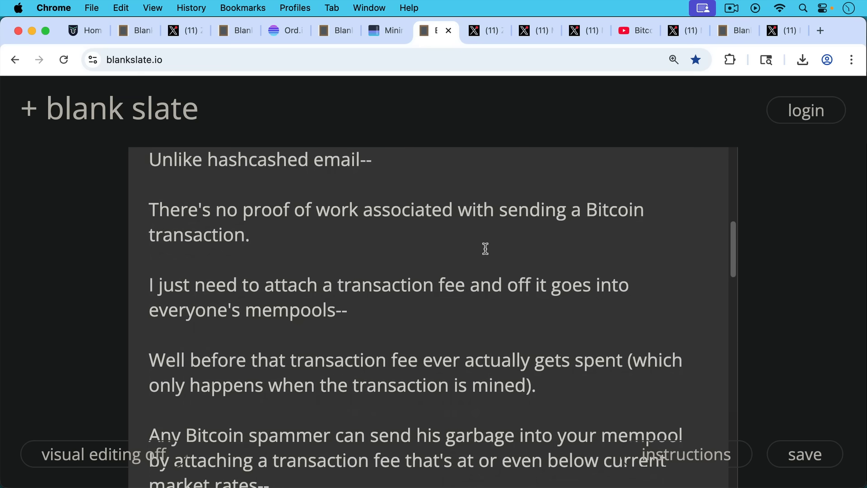
pyautogui.scroll(-3)
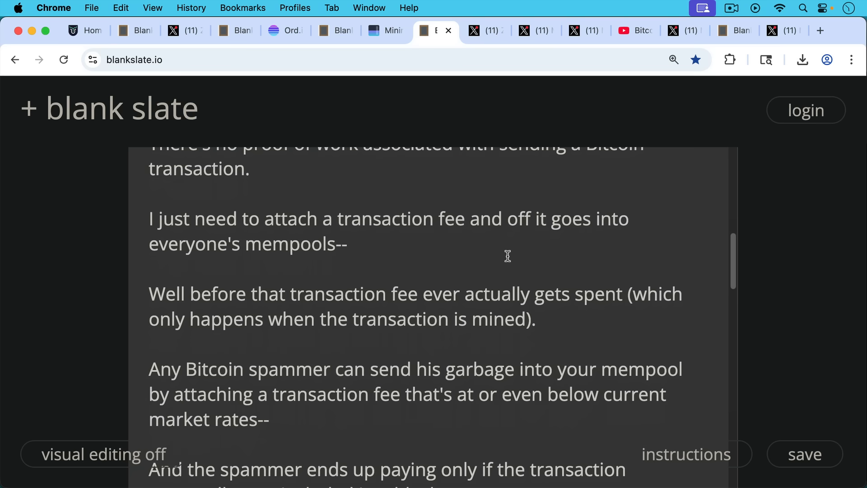
pyautogui.moveTo(529, 270)
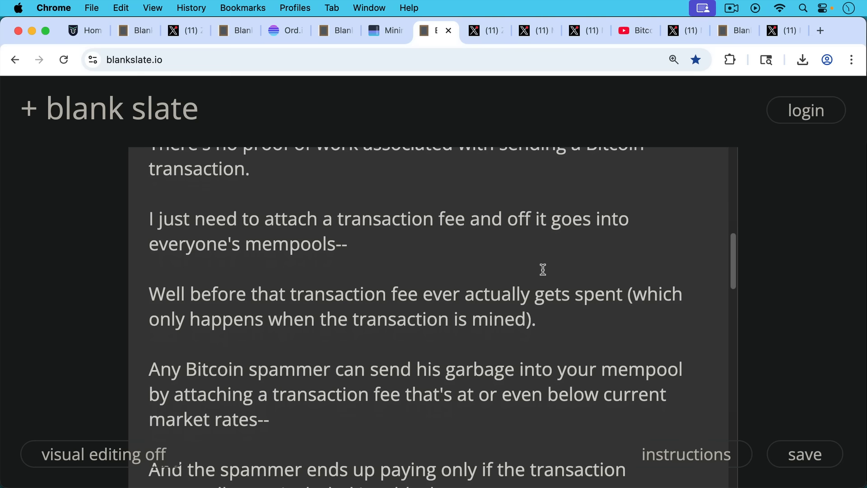
pyautogui.scroll(-3)
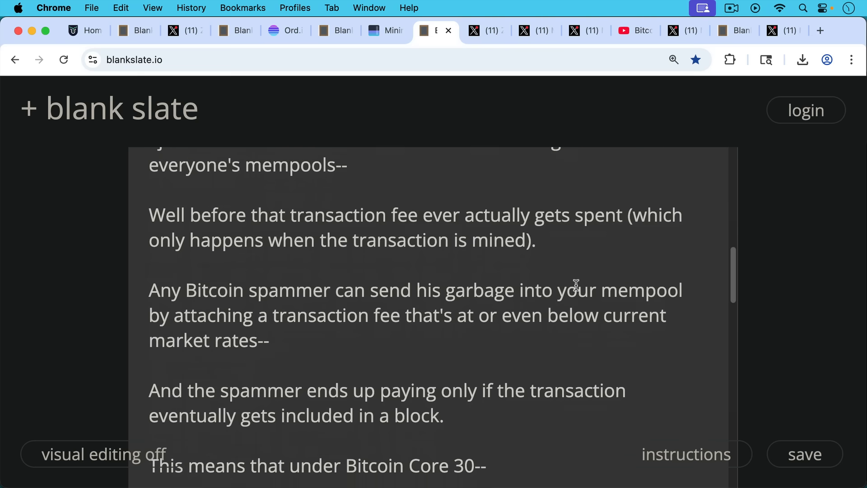
pyautogui.scroll(-3)
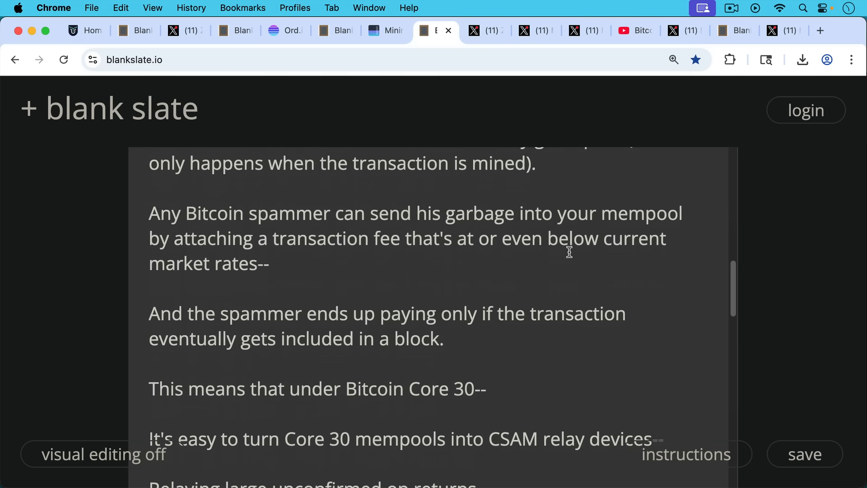
pyautogui.moveTo(520, 267)
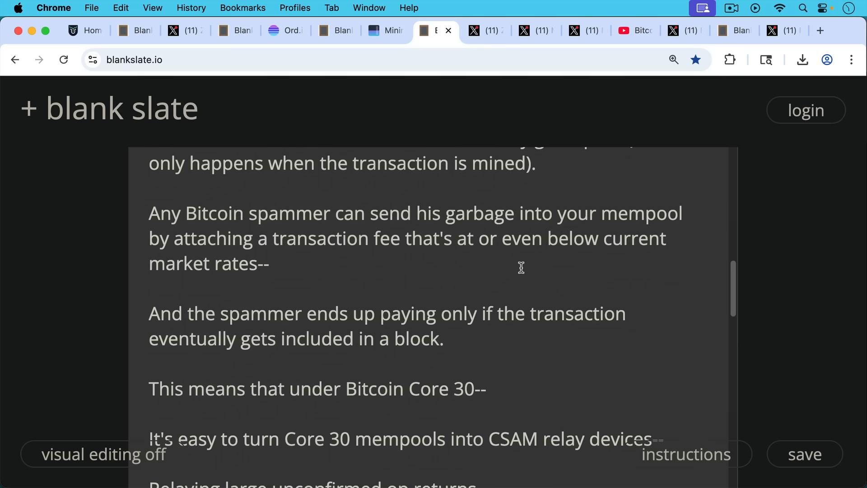
pyautogui.moveTo(511, 270)
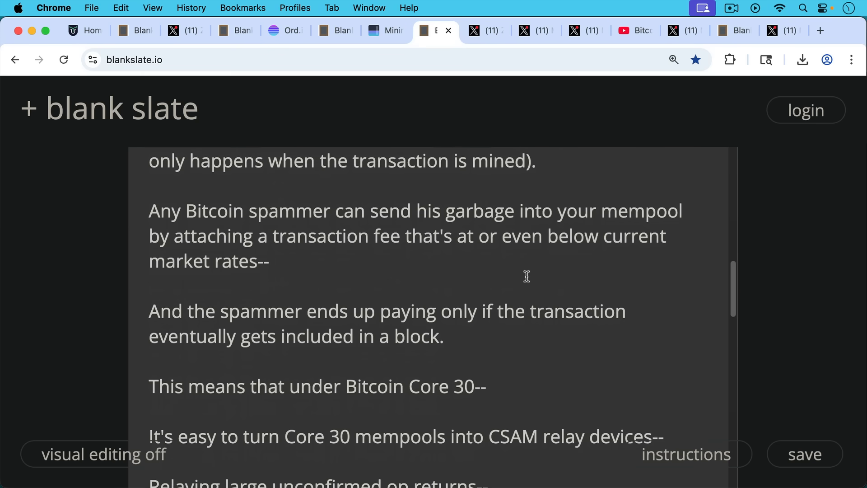
pyautogui.scroll(-3)
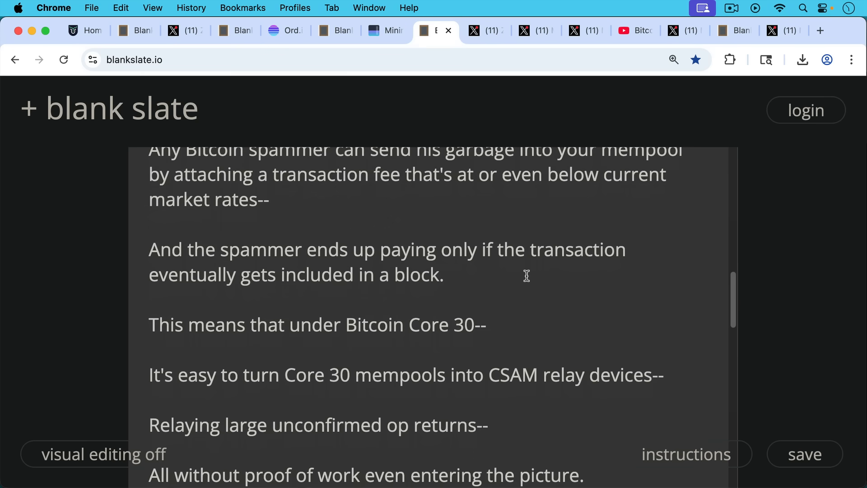
pyautogui.moveTo(533, 280)
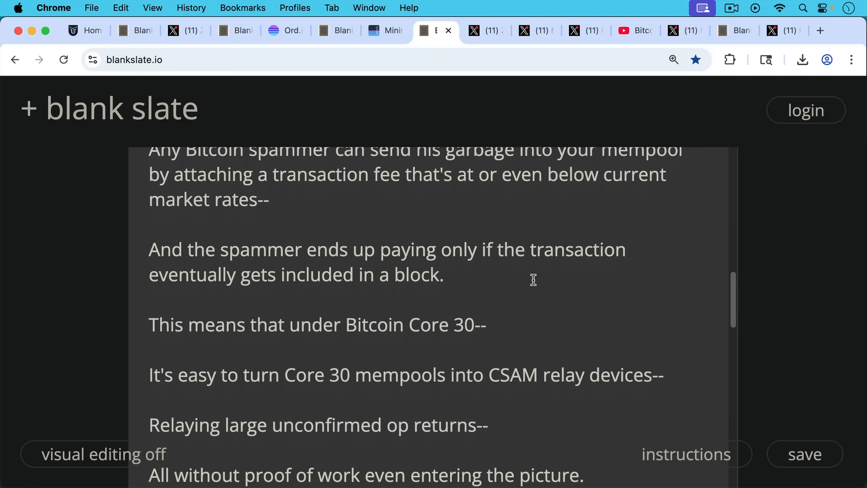
pyautogui.moveTo(549, 285)
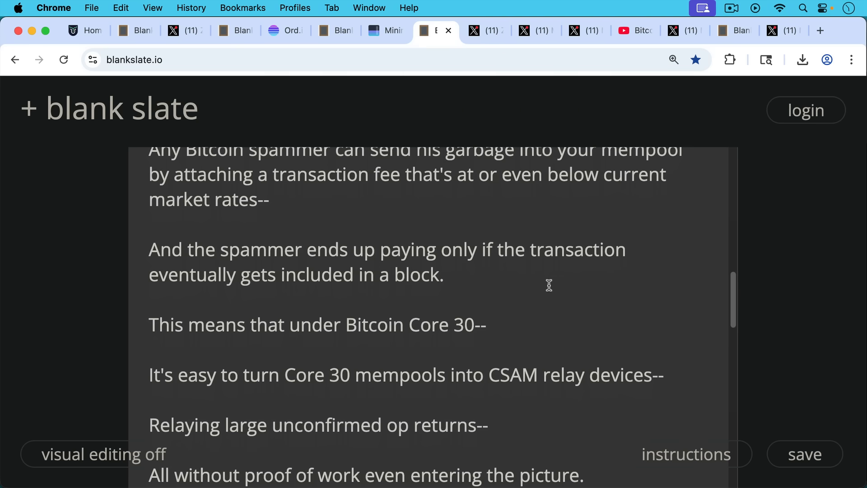
pyautogui.scroll(-3)
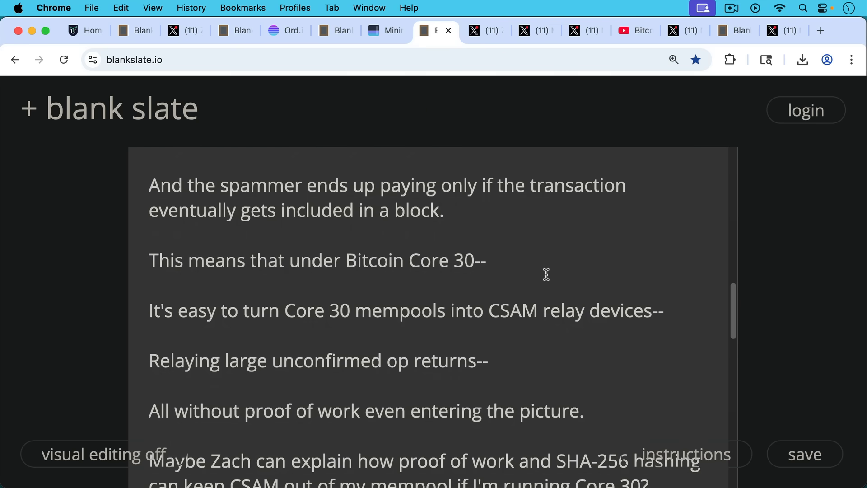
pyautogui.moveTo(555, 287)
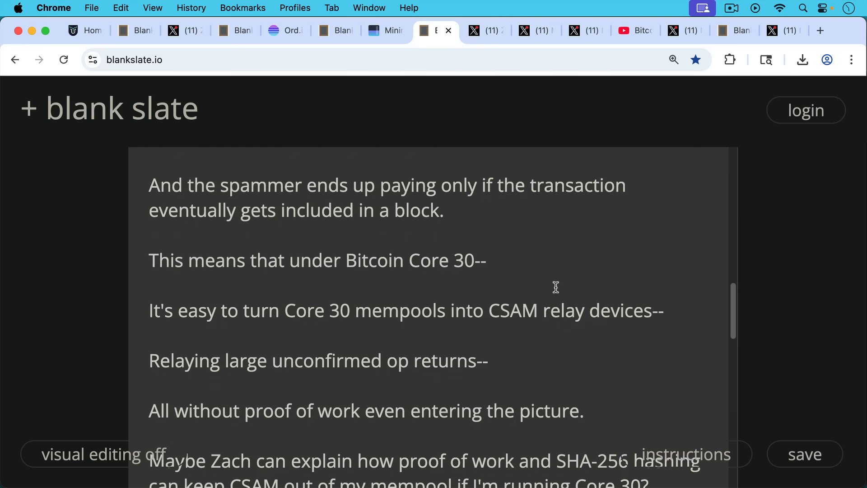
pyautogui.scroll(-3)
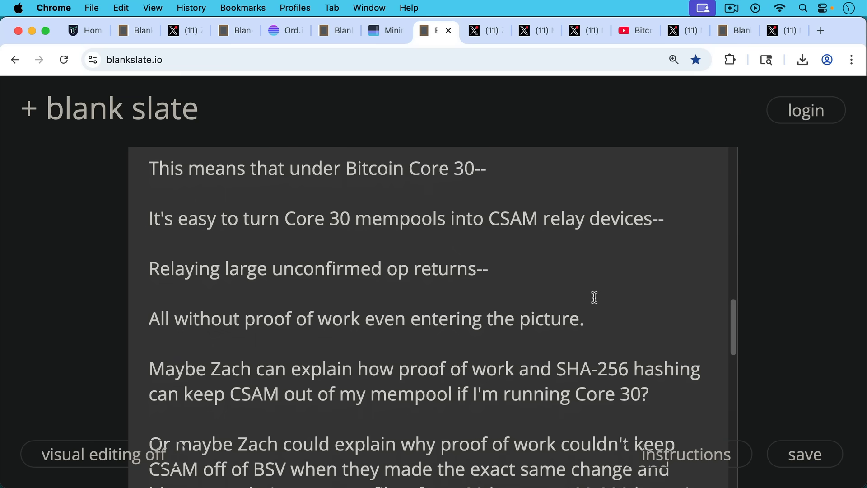
pyautogui.moveTo(589, 293)
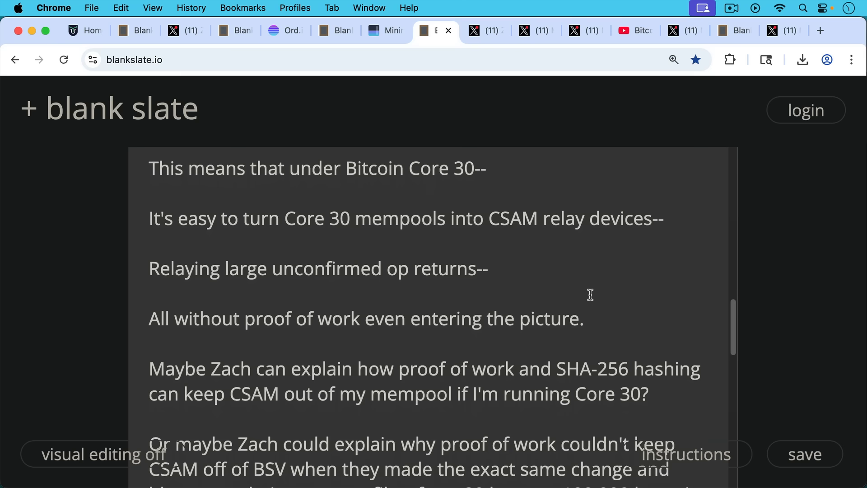
pyautogui.scroll(-3)
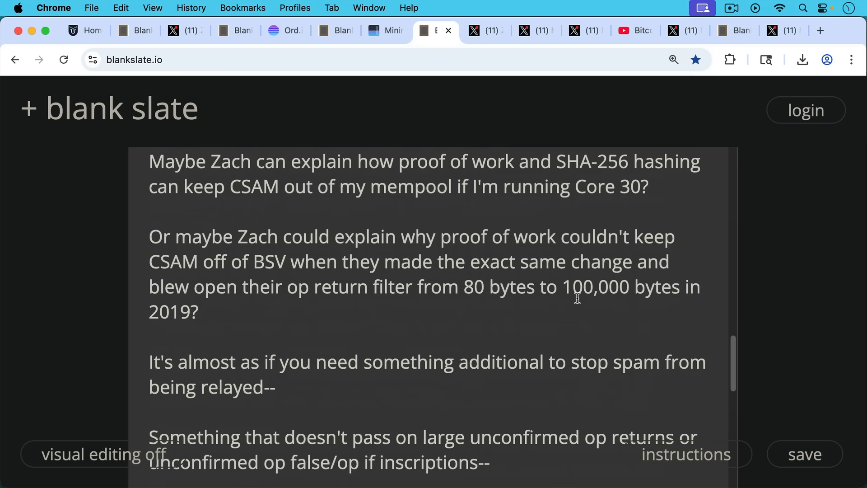
pyautogui.scroll(3)
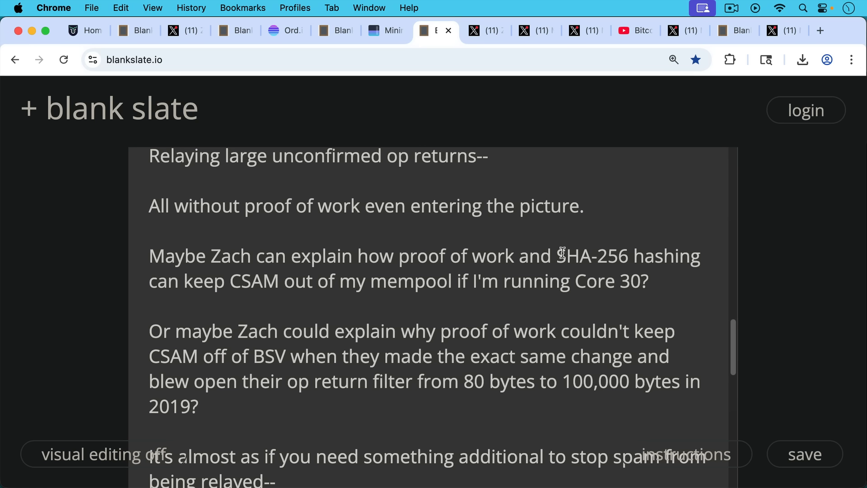
pyautogui.moveTo(563, 302)
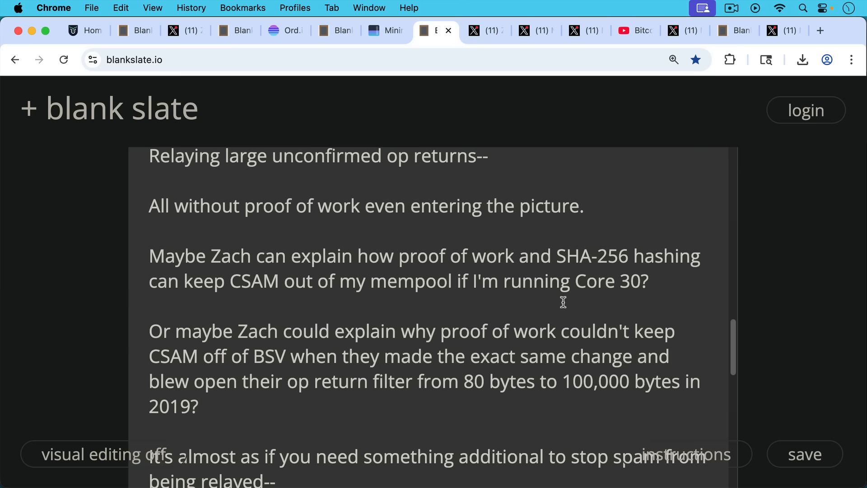
pyautogui.scroll(-3)
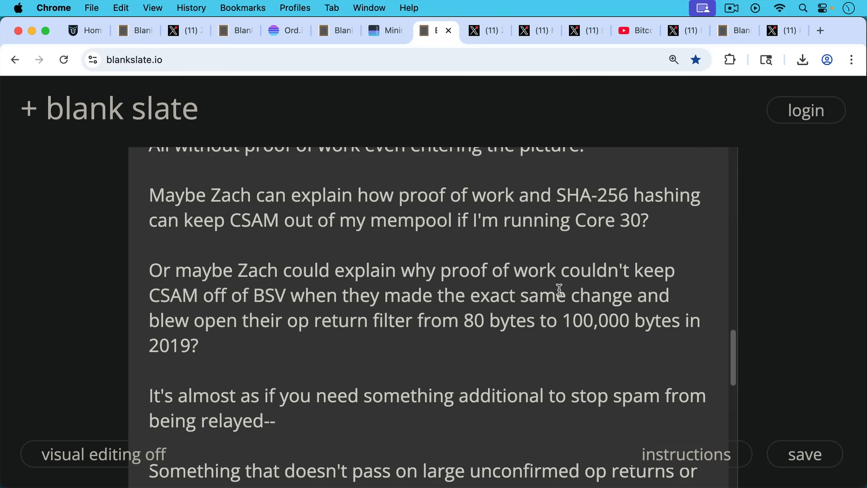
pyautogui.scroll(-3)
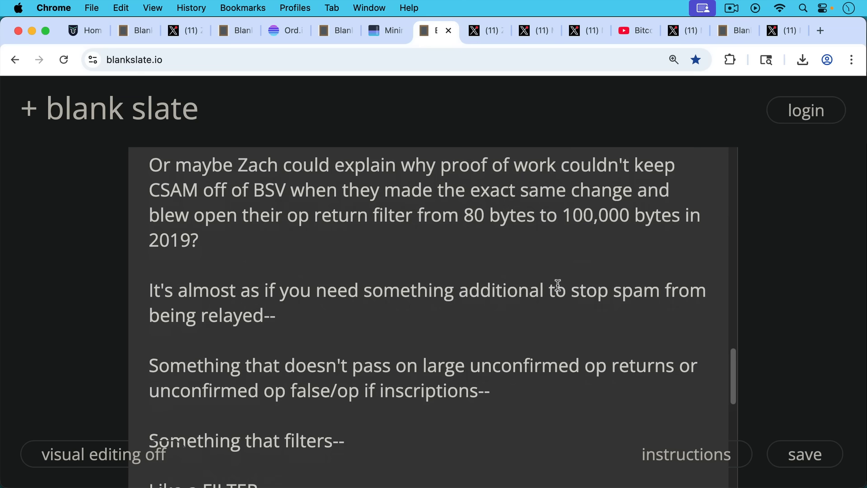
pyautogui.moveTo(558, 298)
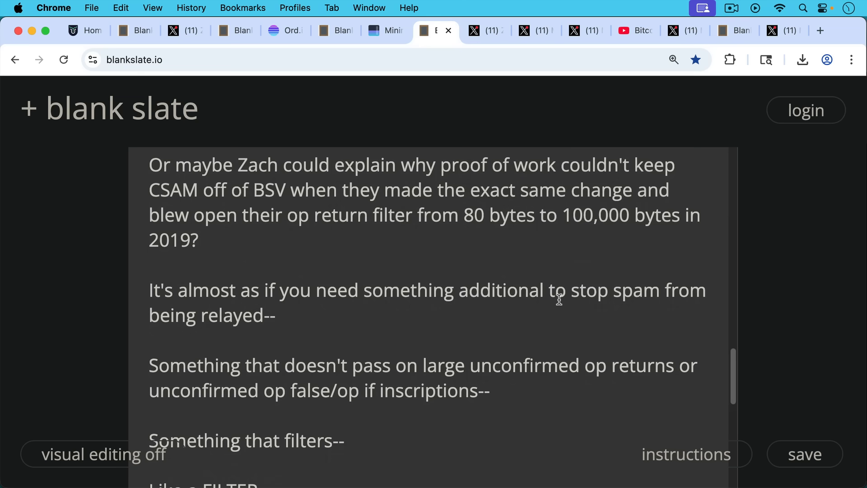
pyautogui.moveTo(552, 303)
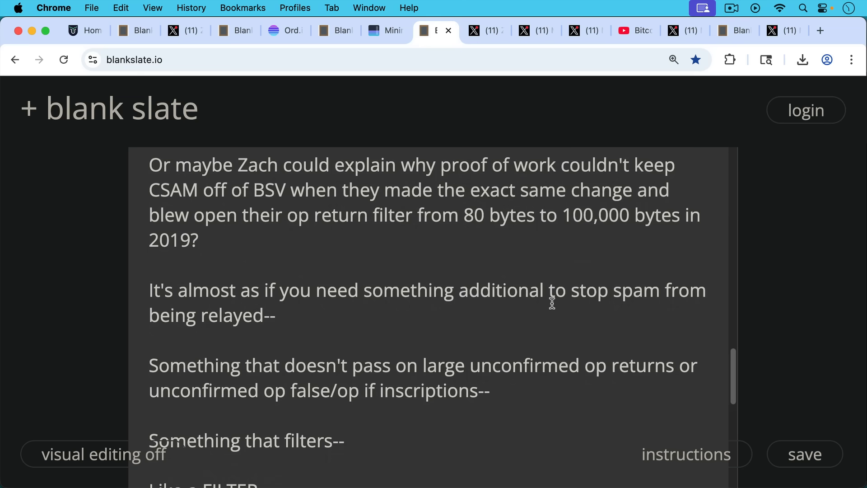
pyautogui.moveTo(564, 312)
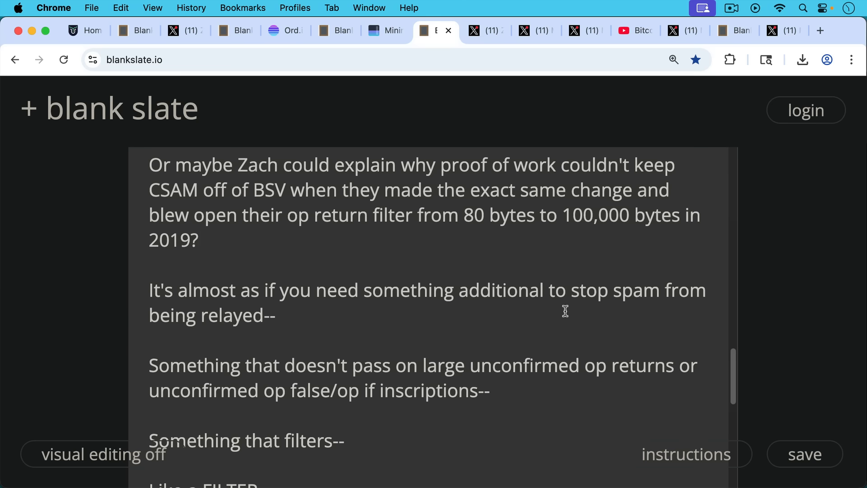
pyautogui.scroll(-3)
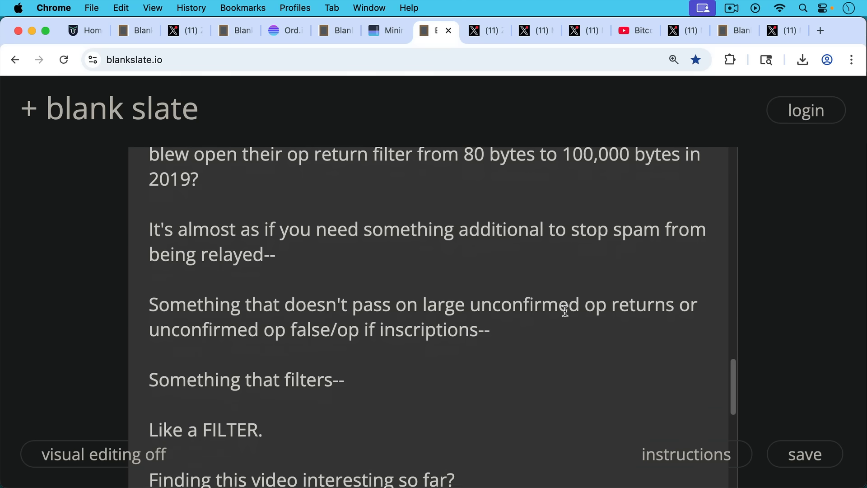
pyautogui.scroll(-3)
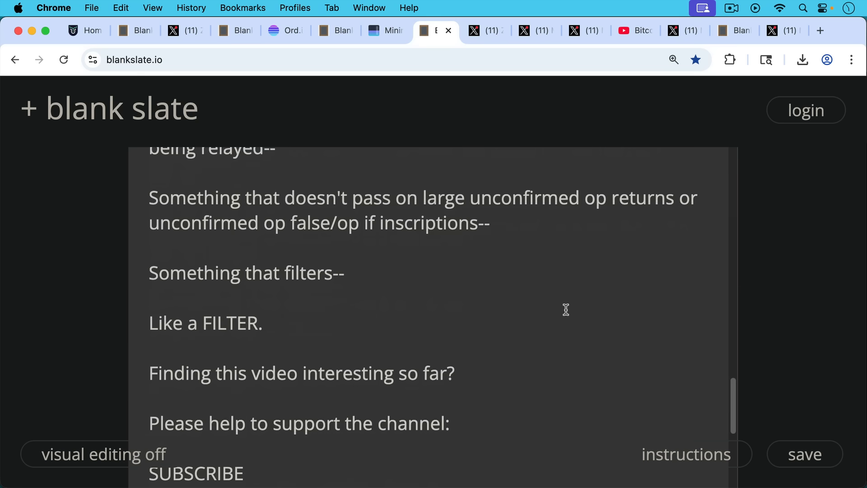
pyautogui.moveTo(552, 313)
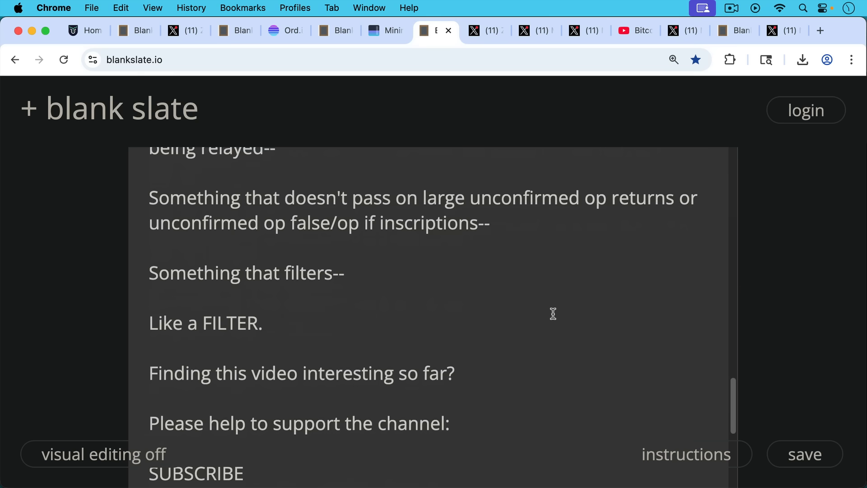
pyautogui.scroll(-3)
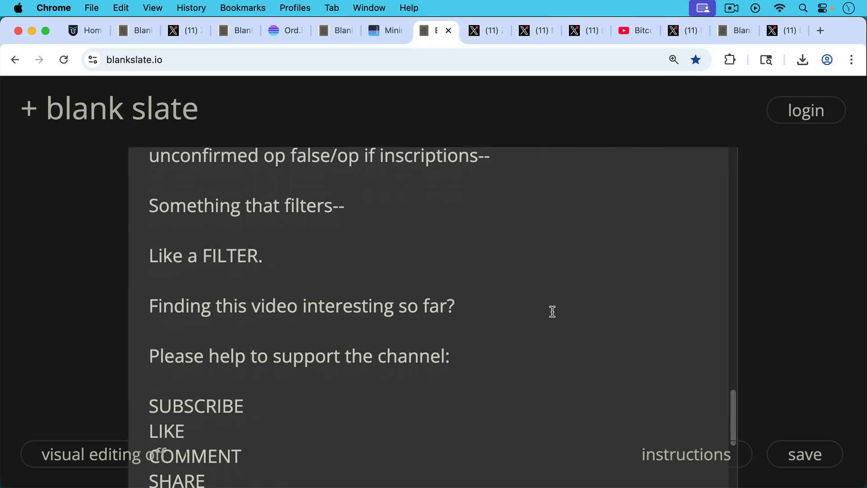
pyautogui.scroll(-3)
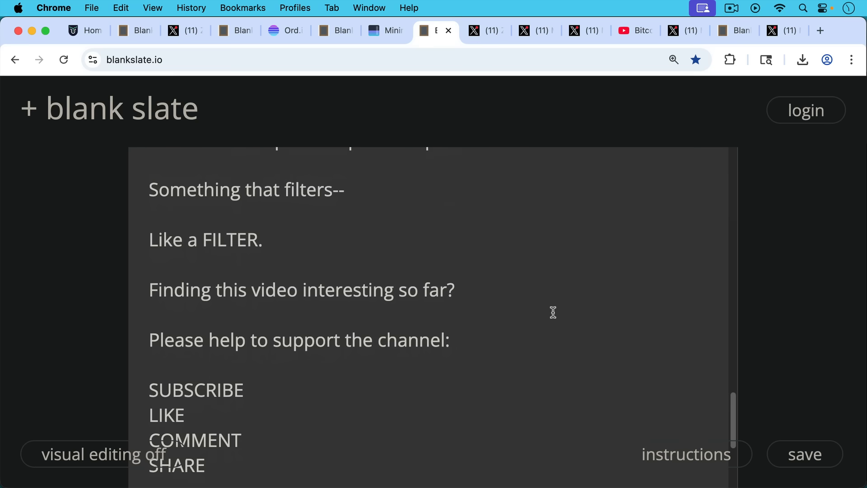
pyautogui.scroll(-3)
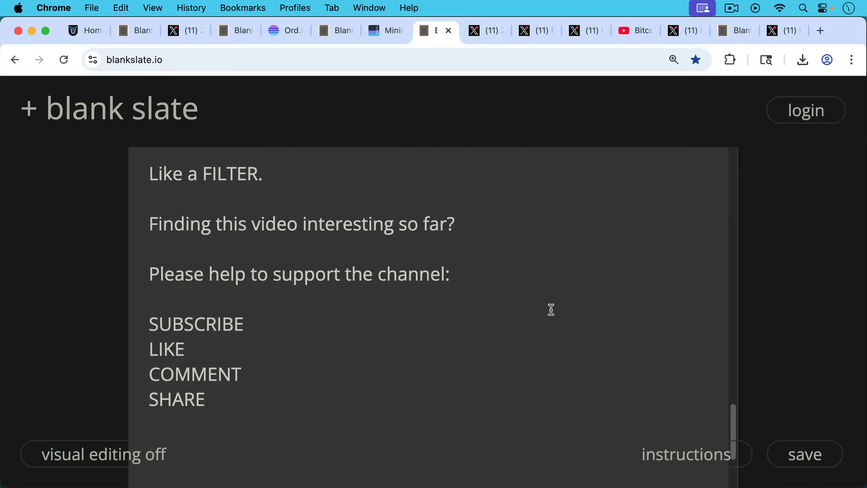
pyautogui.moveTo(497, 160)
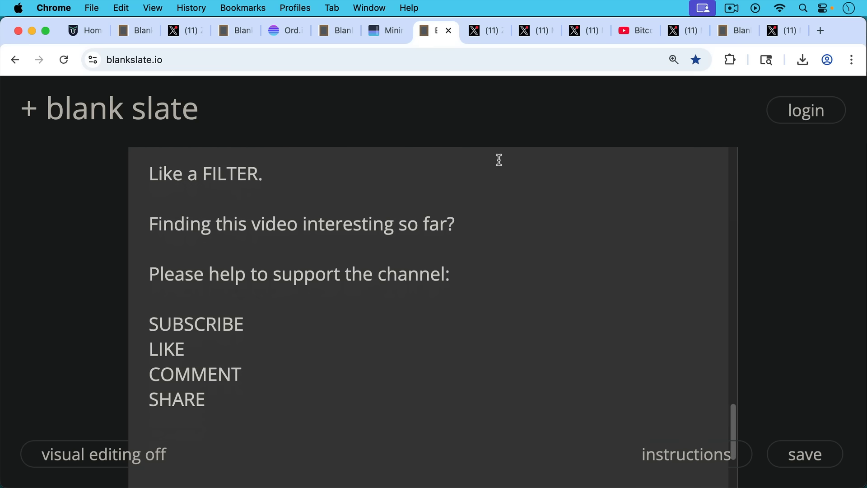
# Return to Herbert's X thread and scroll to his reply on filter grey areas.
pyautogui.click(481, 30)
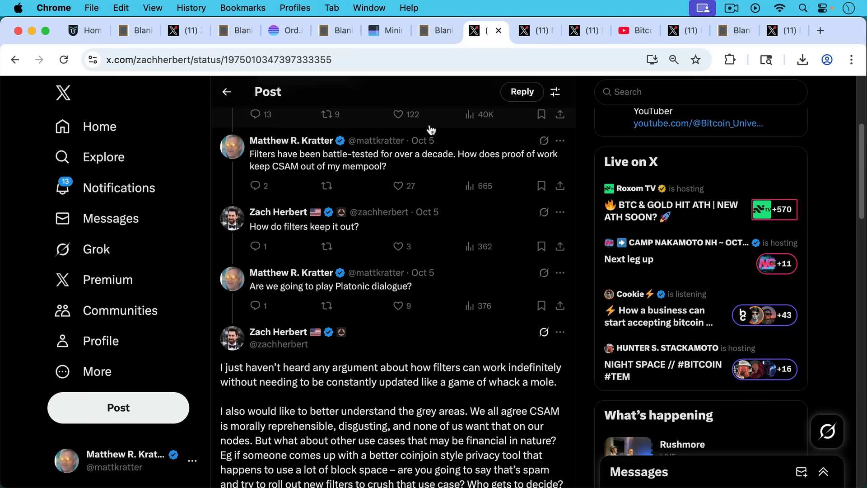
pyautogui.moveTo(425, 170)
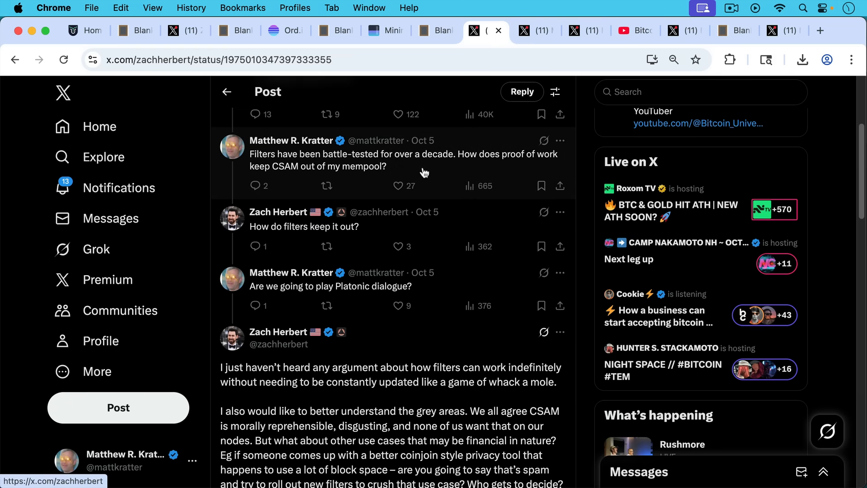
pyautogui.moveTo(416, 179)
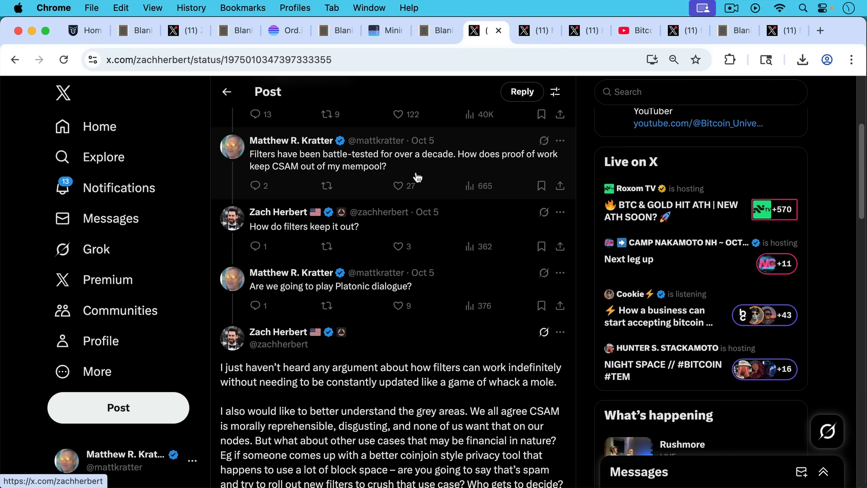
pyautogui.moveTo(420, 192)
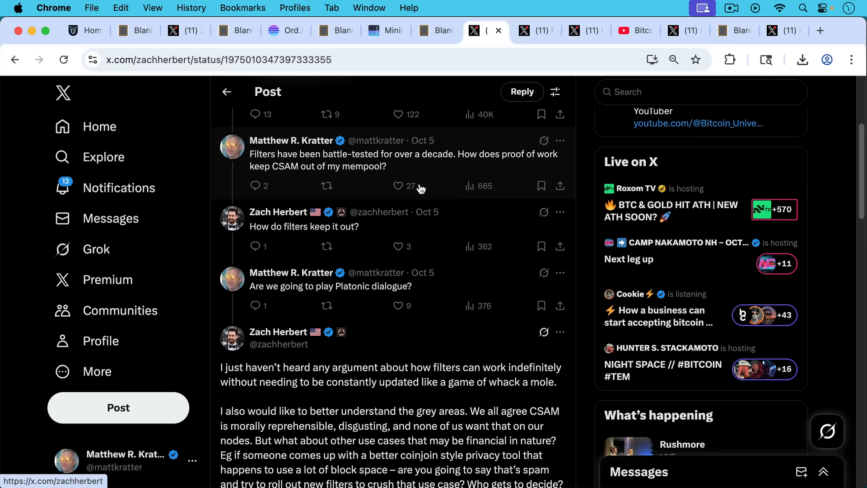
pyautogui.moveTo(409, 225)
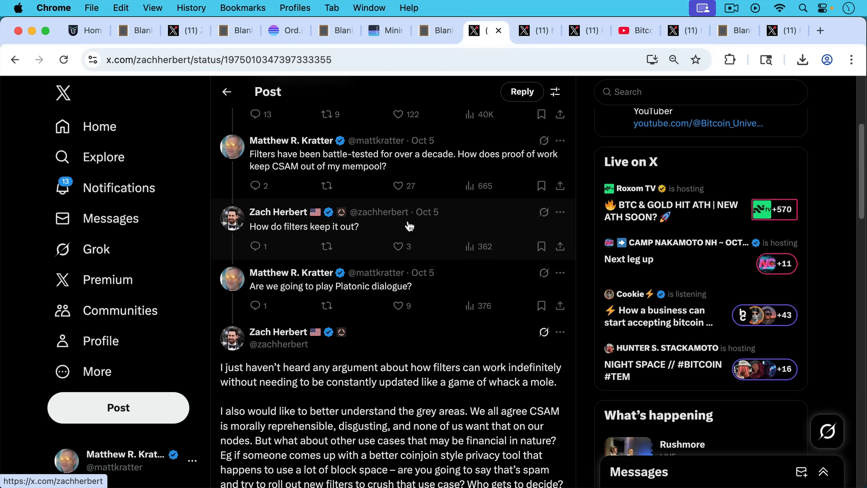
pyautogui.moveTo(409, 212)
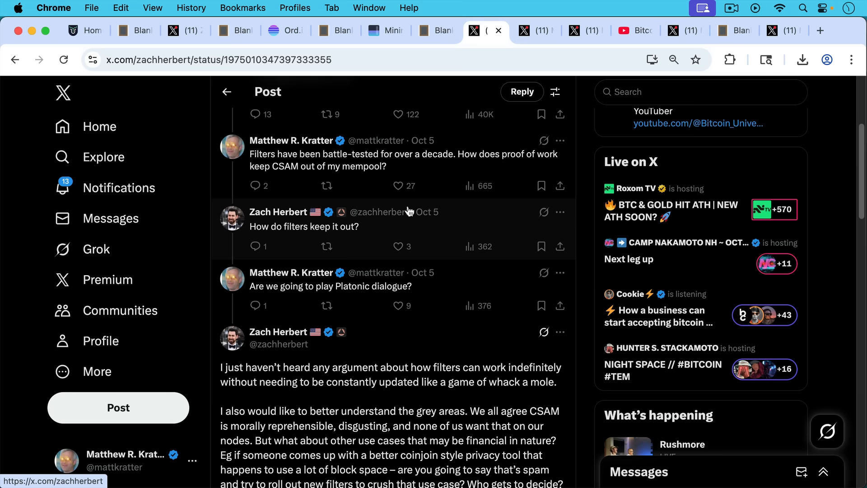
pyautogui.moveTo(443, 222)
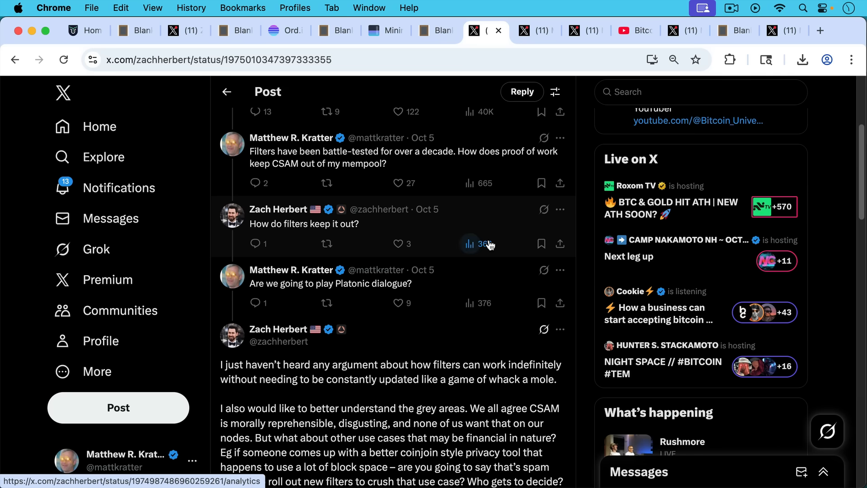
pyautogui.moveTo(481, 239)
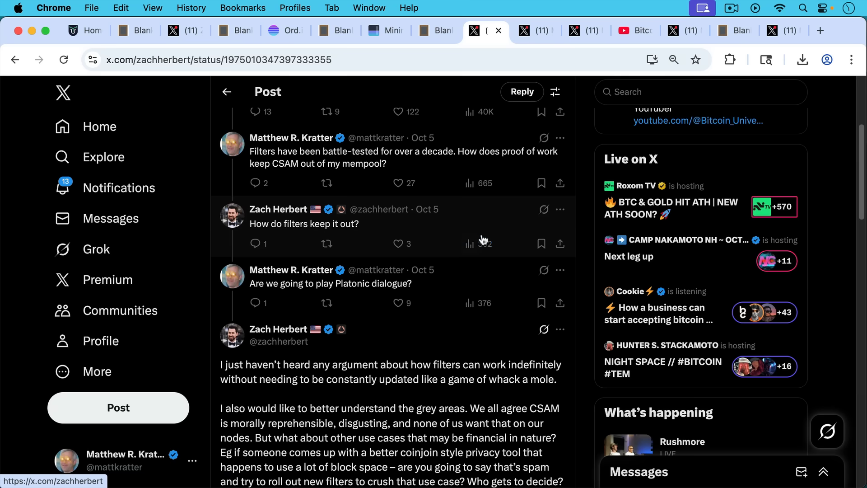
pyautogui.moveTo(477, 243)
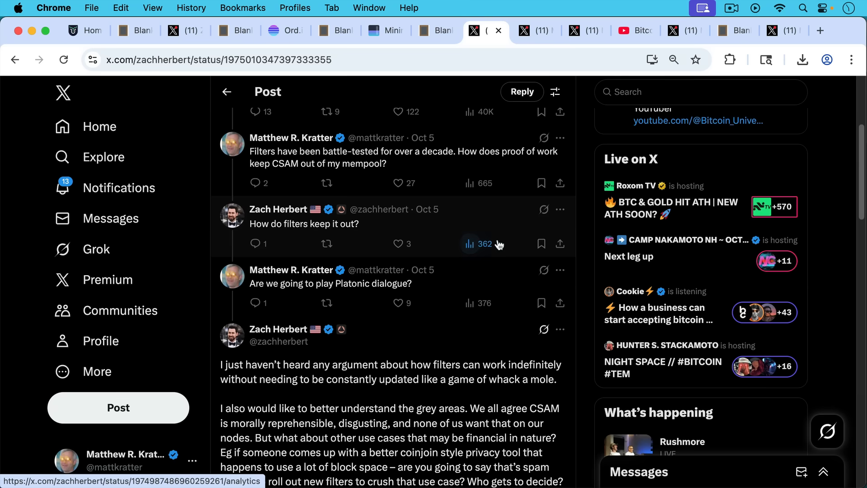
pyautogui.moveTo(496, 246)
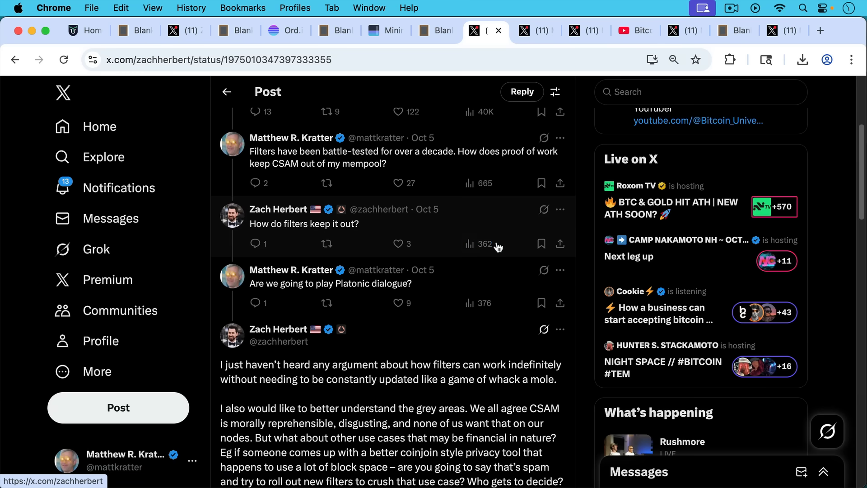
pyautogui.scroll(-3)
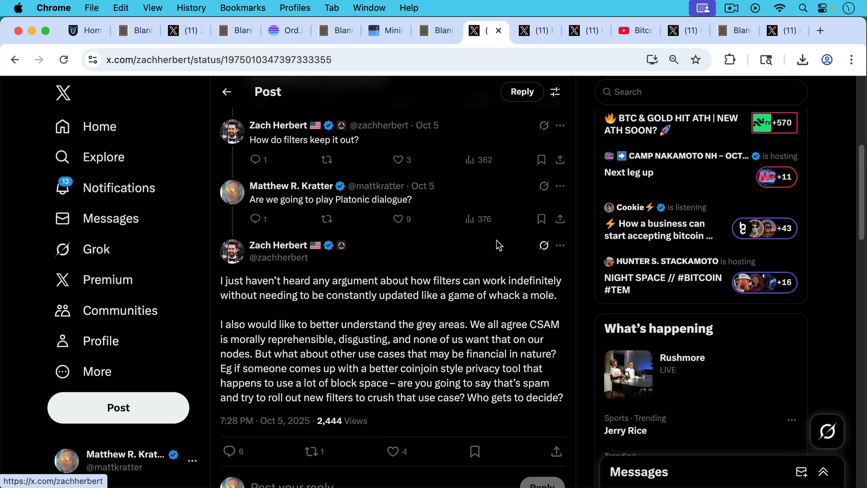
pyautogui.moveTo(486, 244)
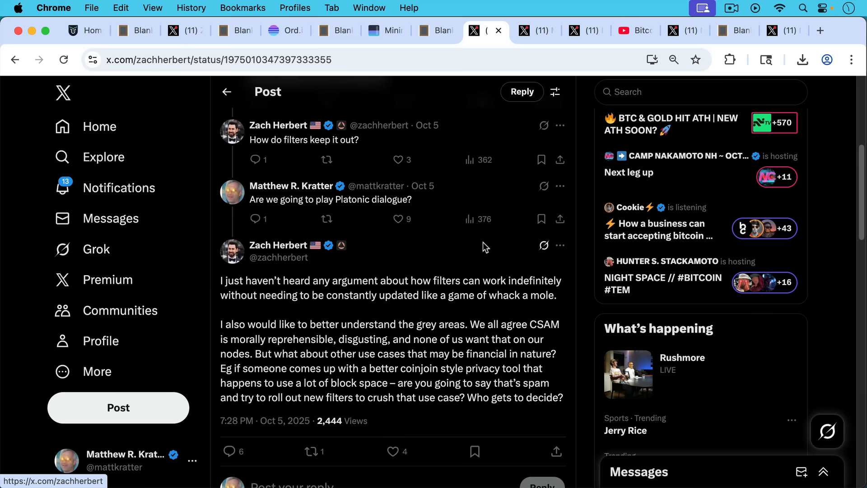
pyautogui.moveTo(496, 184)
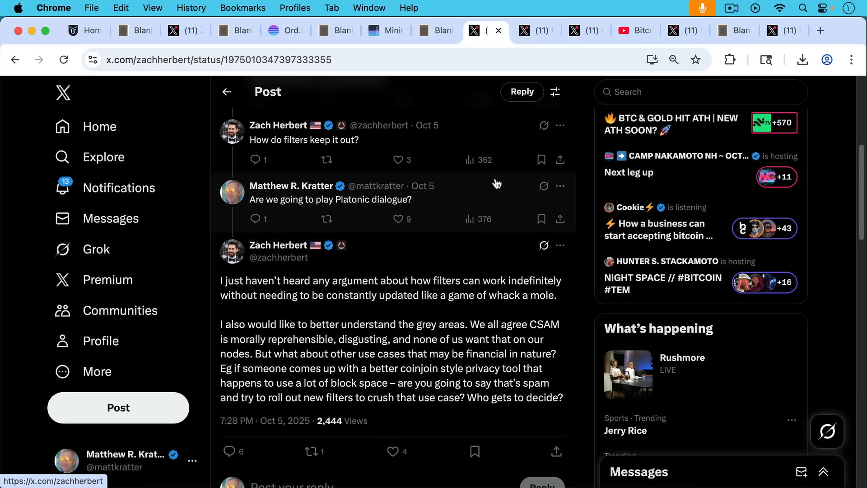
pyautogui.moveTo(507, 186)
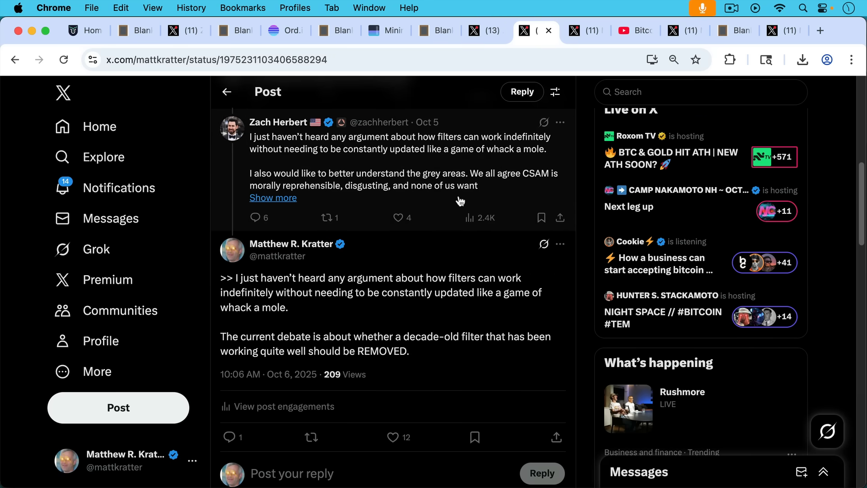
pyautogui.moveTo(431, 263)
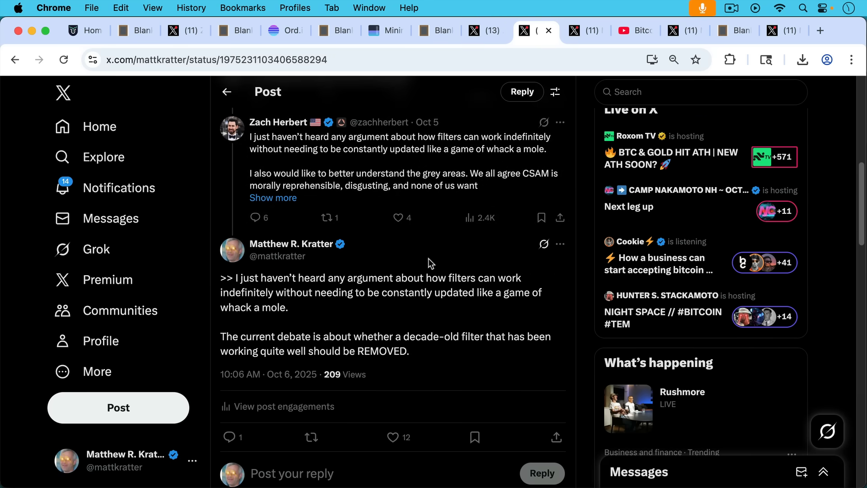
pyautogui.moveTo(414, 315)
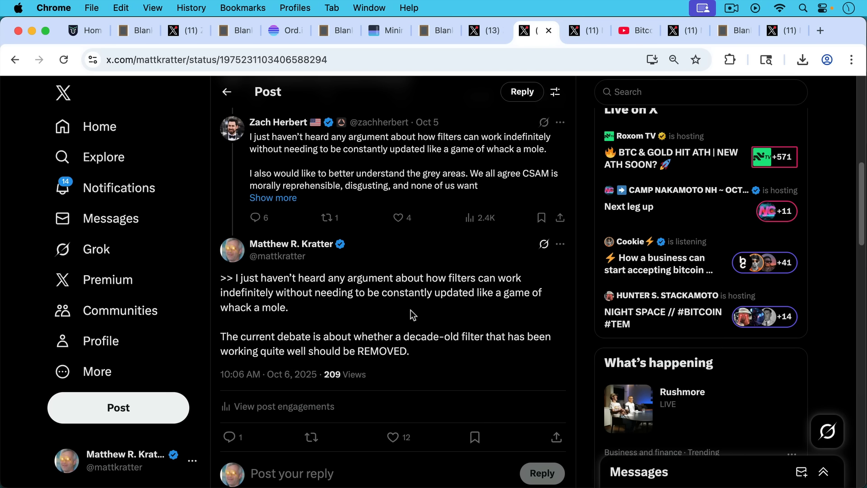
pyautogui.moveTo(413, 289)
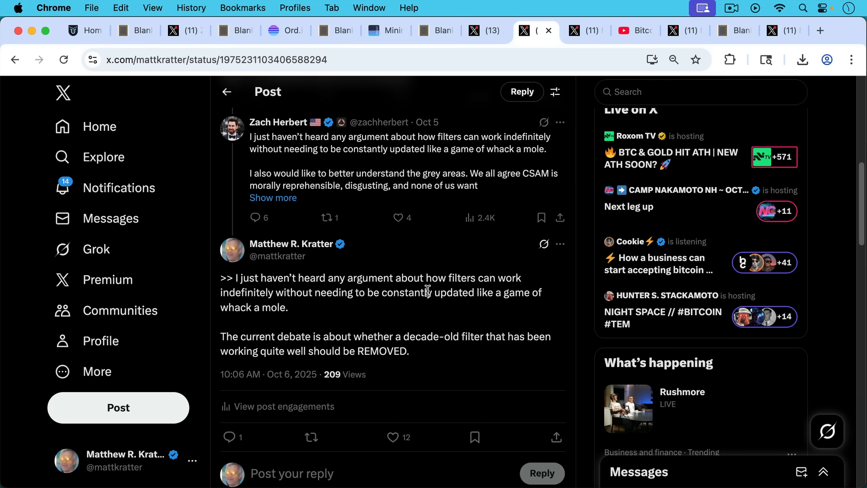
pyautogui.moveTo(433, 294)
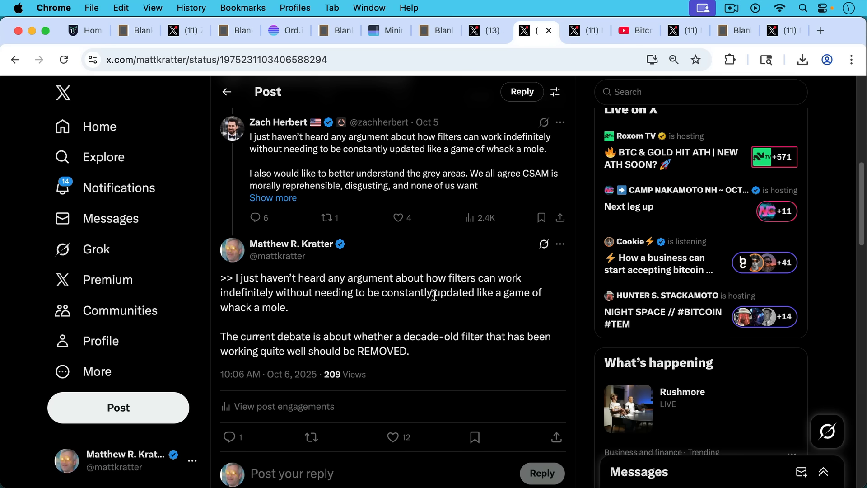
pyautogui.moveTo(466, 308)
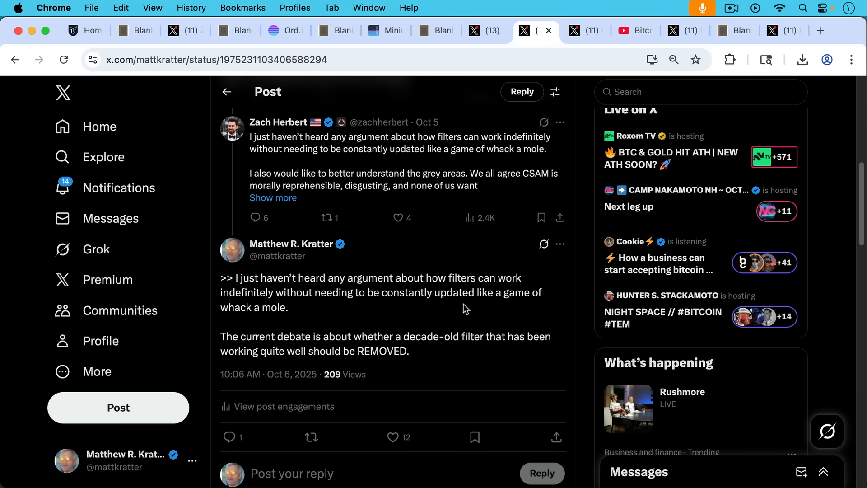
pyautogui.scroll(-3)
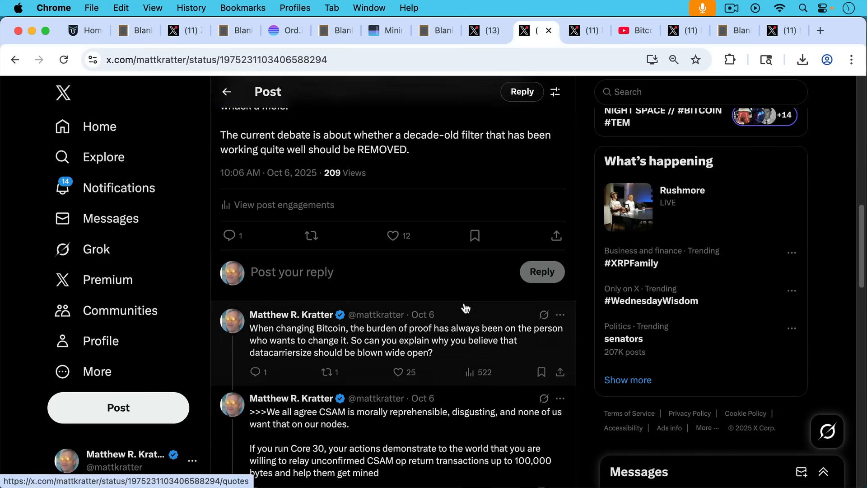
pyautogui.scroll(-3)
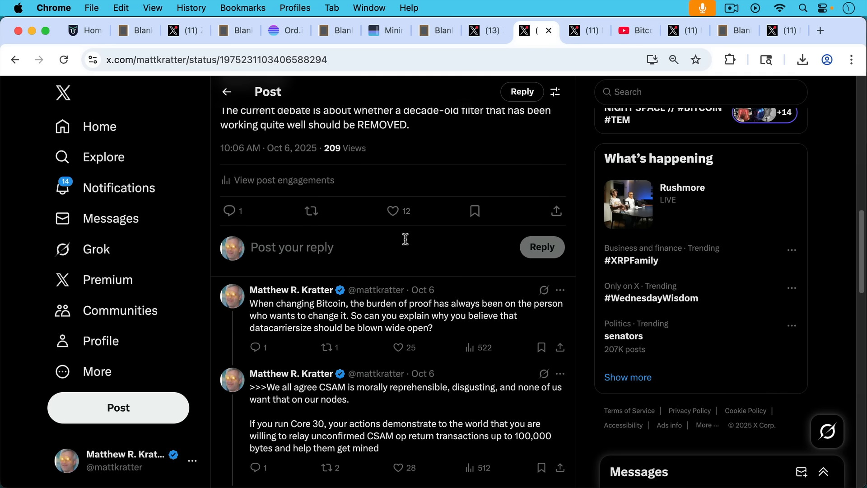
pyautogui.moveTo(404, 254)
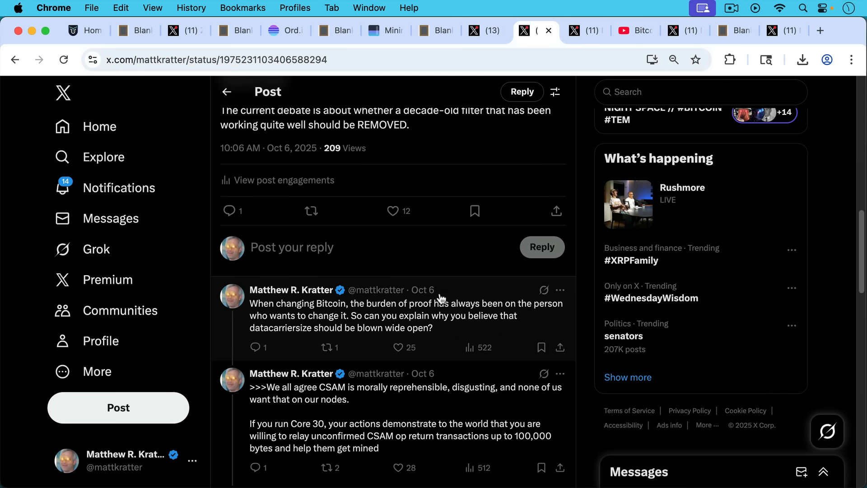
pyautogui.scroll(-3)
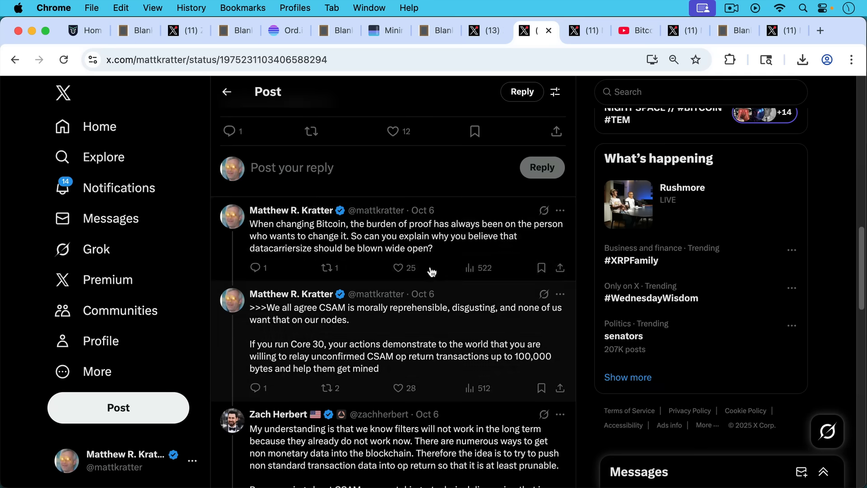
pyautogui.moveTo(421, 298)
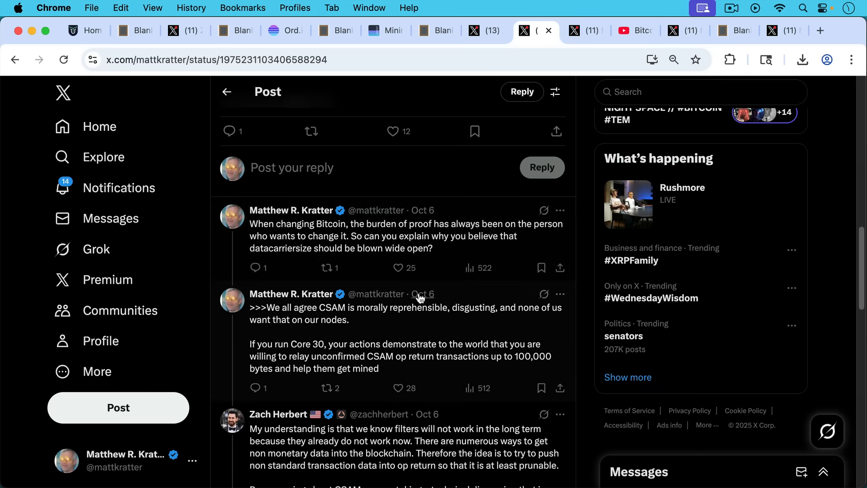
pyautogui.moveTo(411, 256)
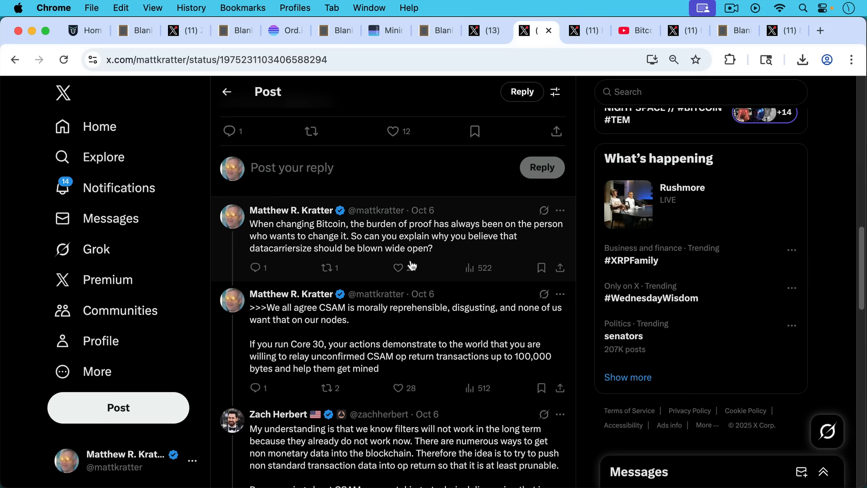
pyautogui.click(397, 268)
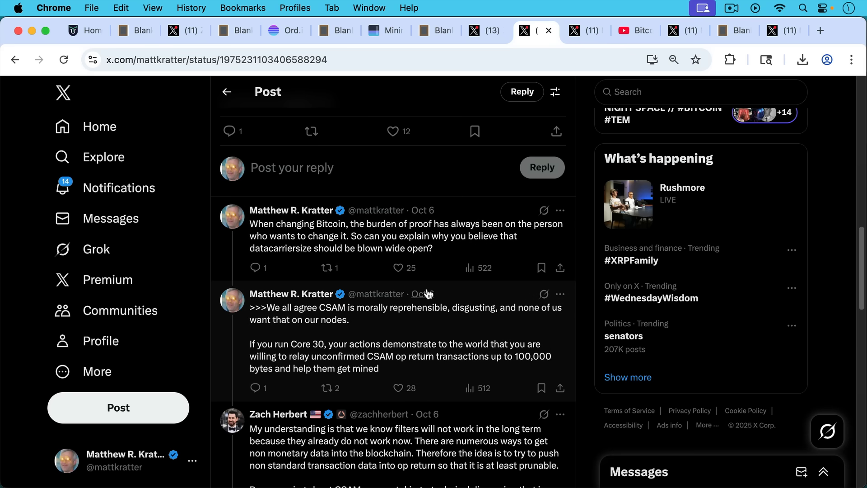
pyautogui.moveTo(393, 247)
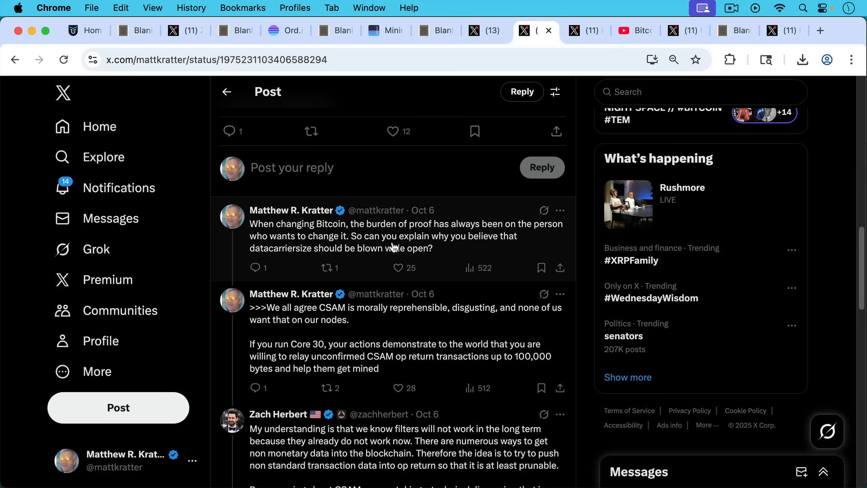
pyautogui.moveTo(416, 287)
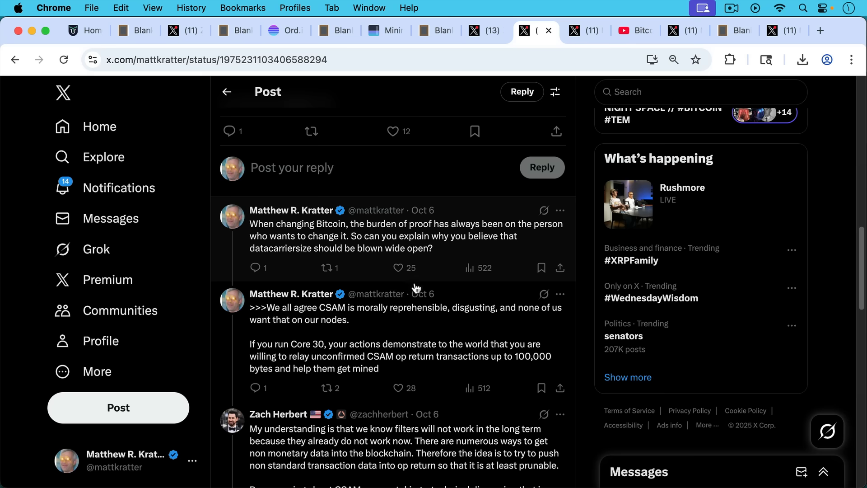
pyautogui.scroll(-3)
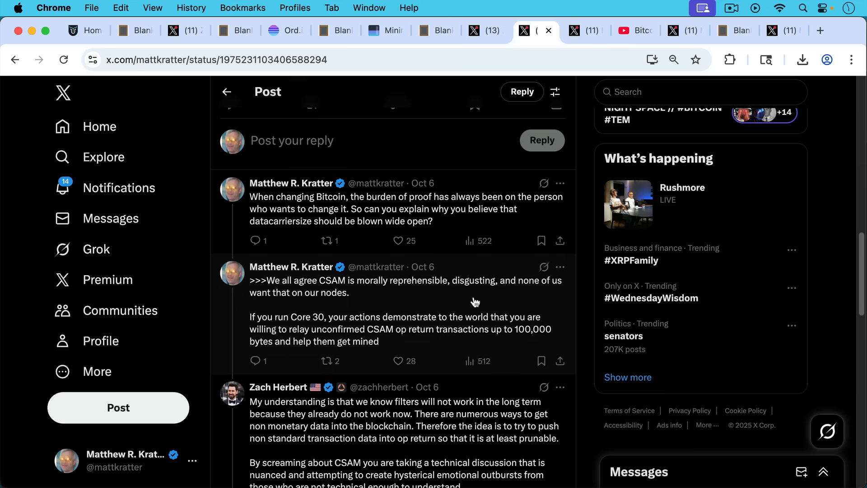
pyautogui.scroll(-3)
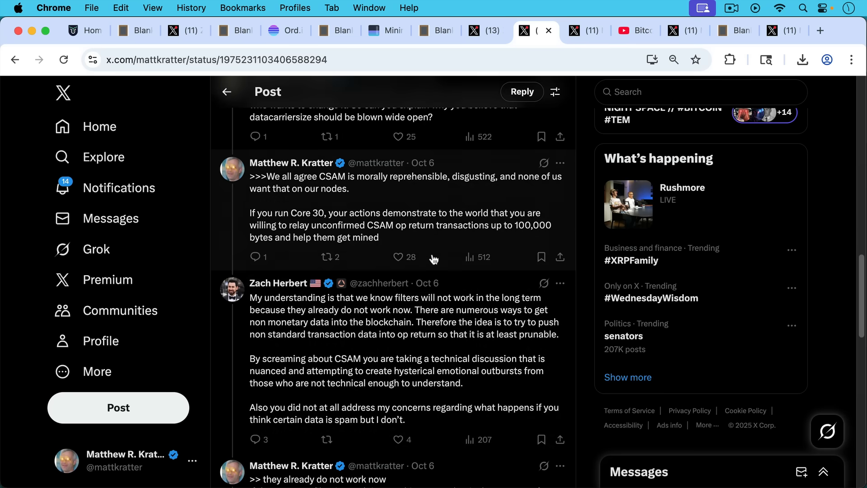
pyautogui.moveTo(435, 222)
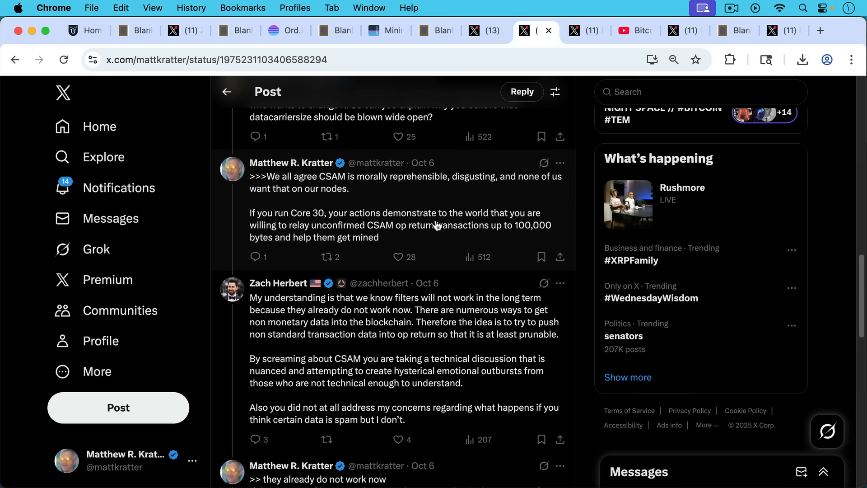
pyautogui.moveTo(424, 251)
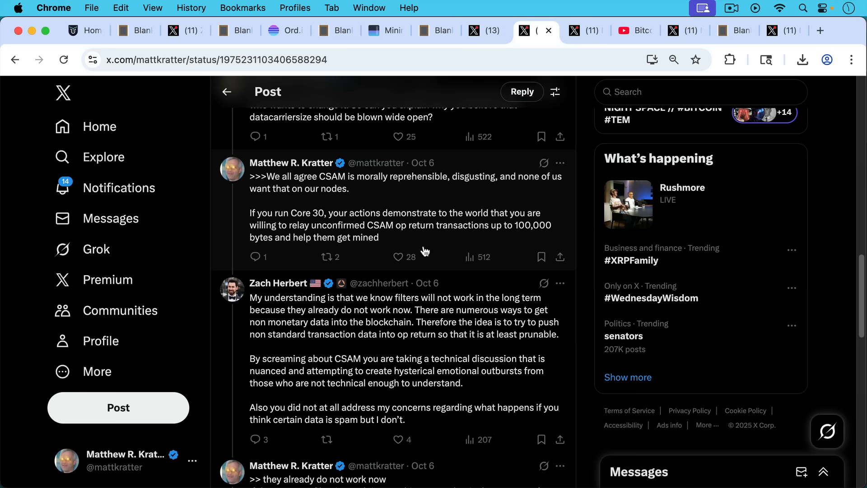
pyautogui.moveTo(439, 281)
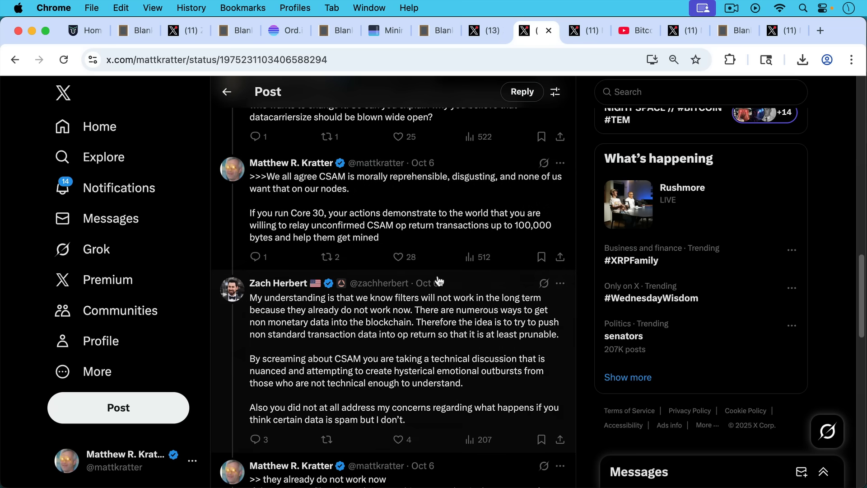
pyautogui.moveTo(429, 282)
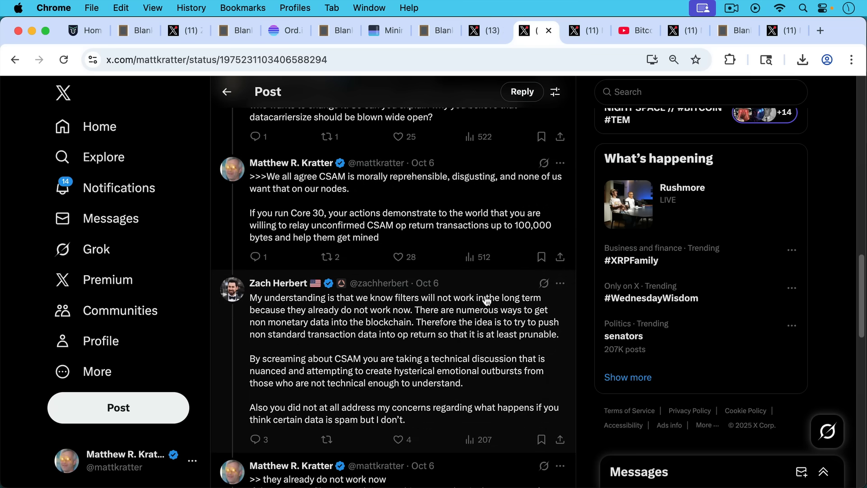
pyautogui.moveTo(494, 303)
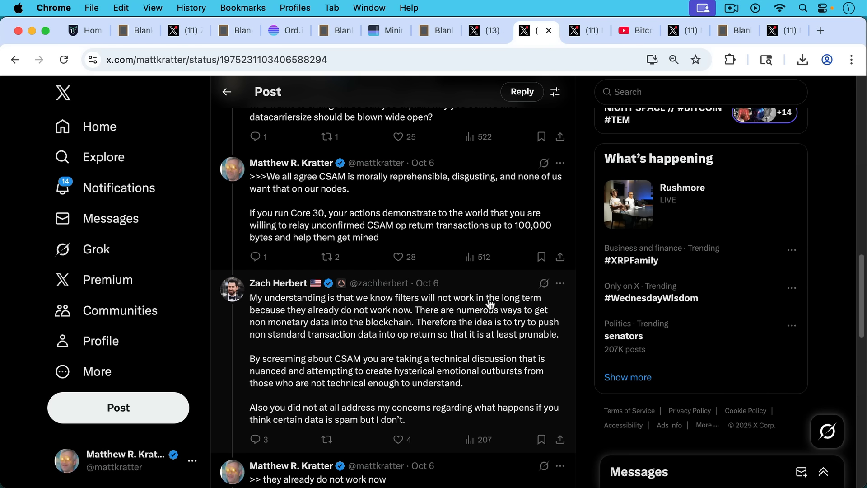
pyautogui.moveTo(506, 322)
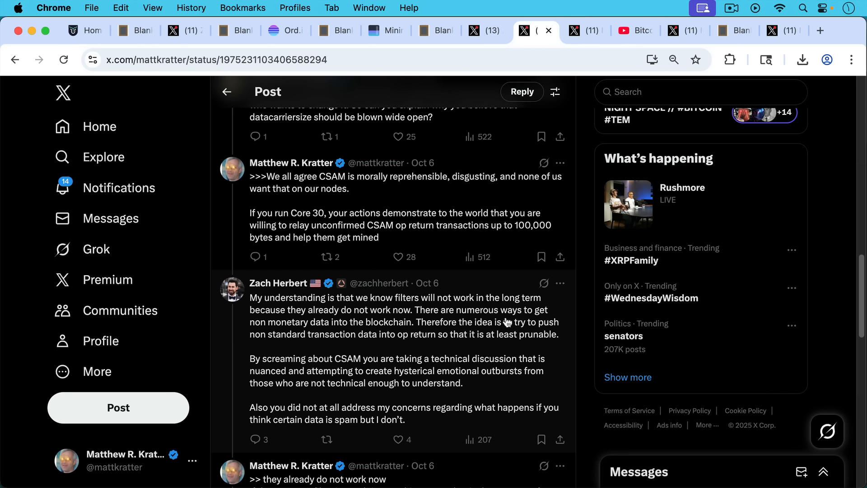
pyautogui.moveTo(500, 314)
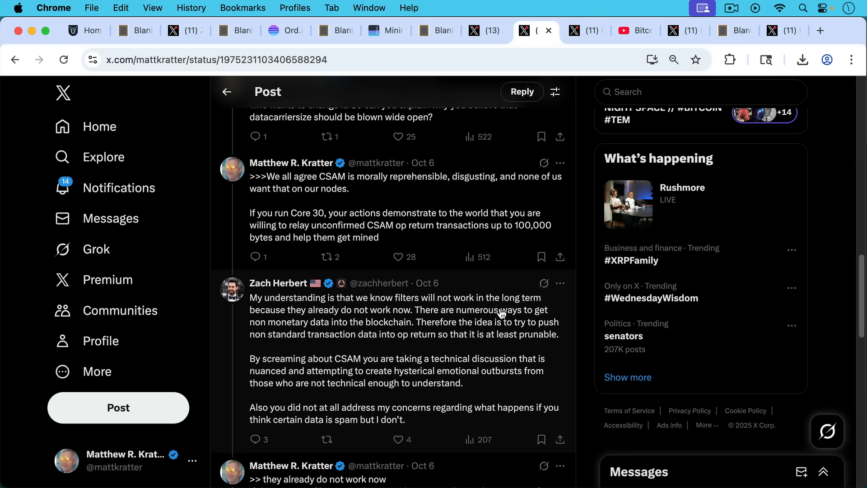
pyautogui.moveTo(506, 327)
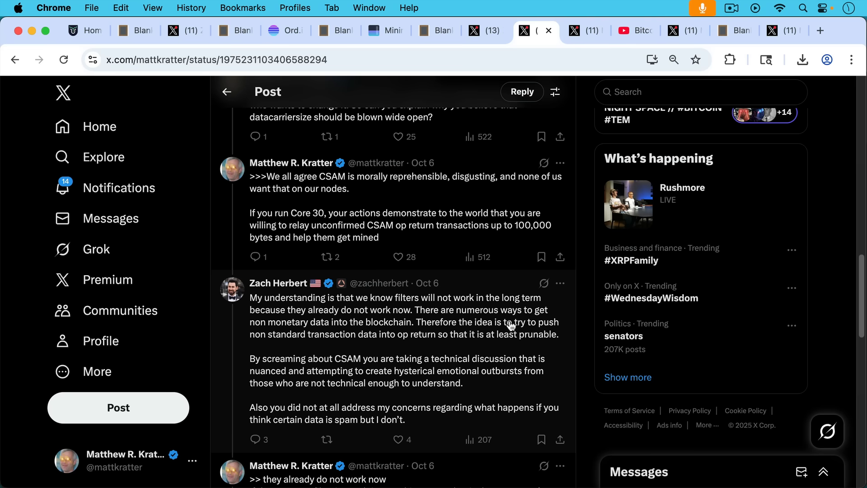
pyautogui.moveTo(519, 326)
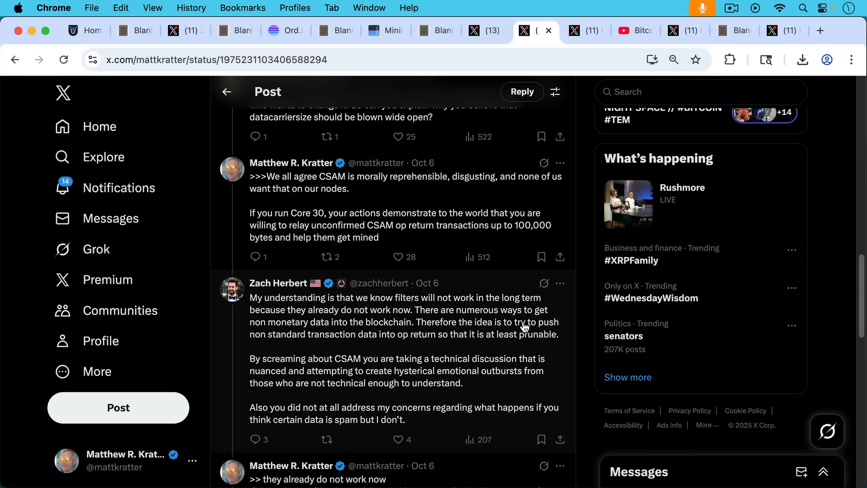
pyautogui.scroll(3)
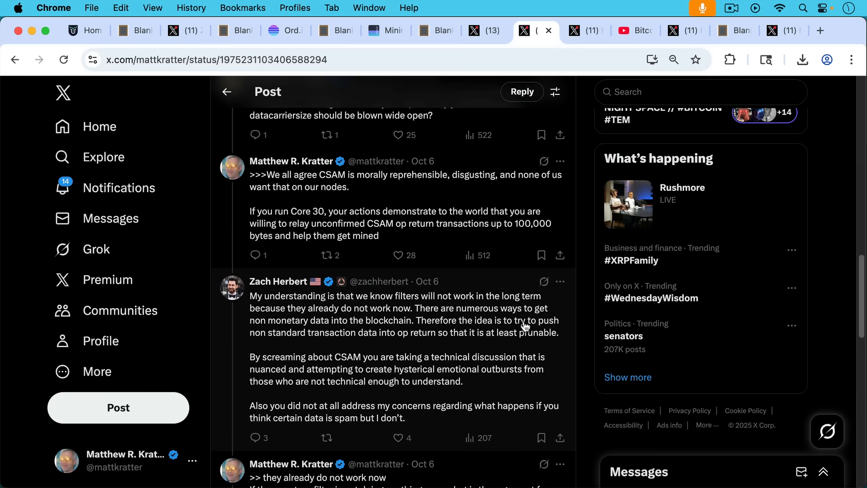
pyautogui.scroll(-3)
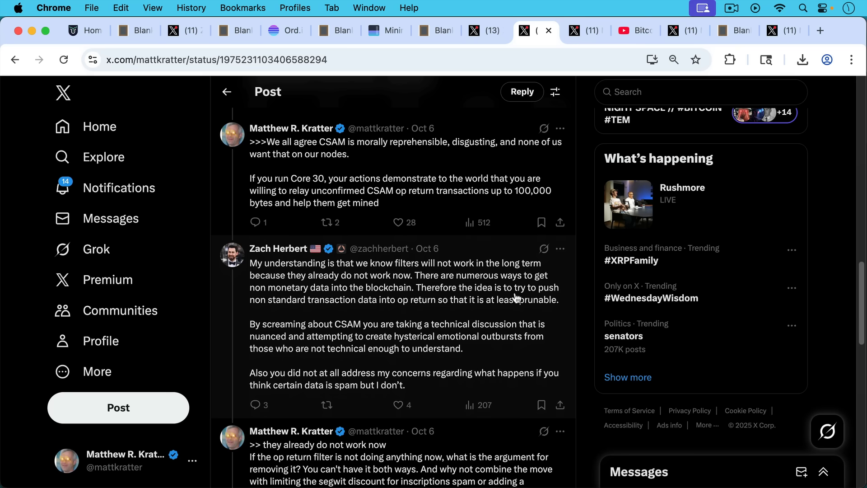
pyautogui.moveTo(503, 319)
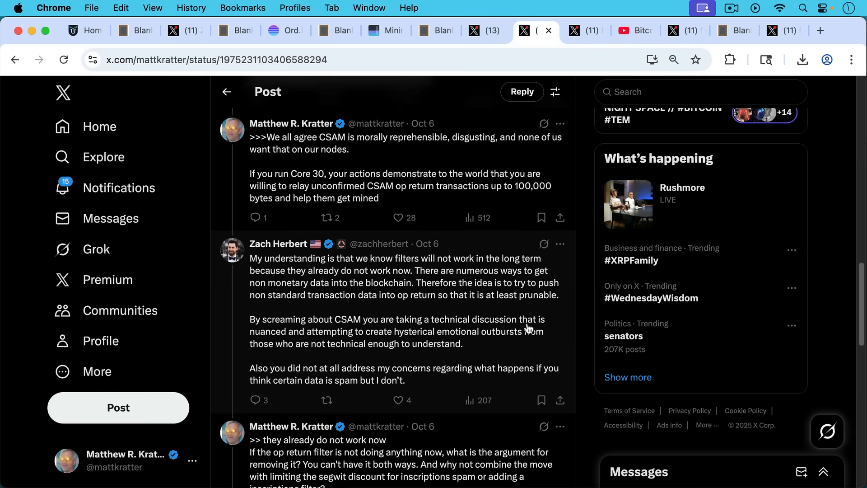
# Scroll past Kratter's BSV and coinjoin replies to the quoted Super Testnet spam definition.
pyautogui.scroll(-3)
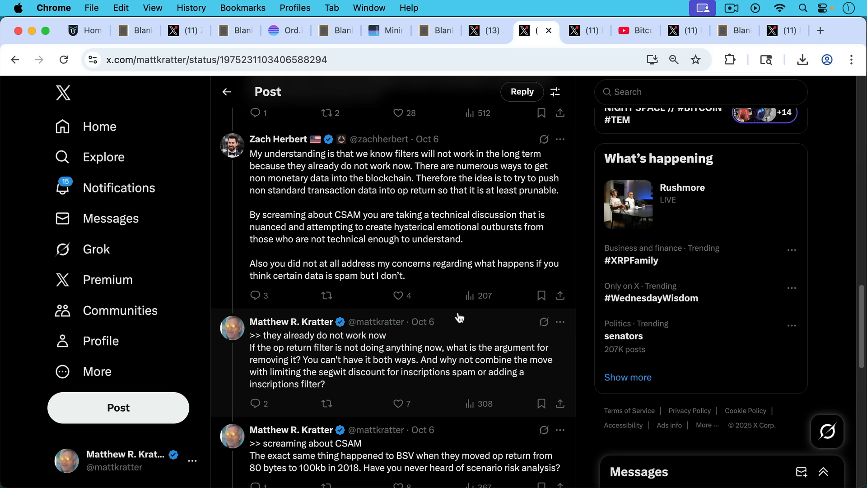
pyautogui.moveTo(458, 320)
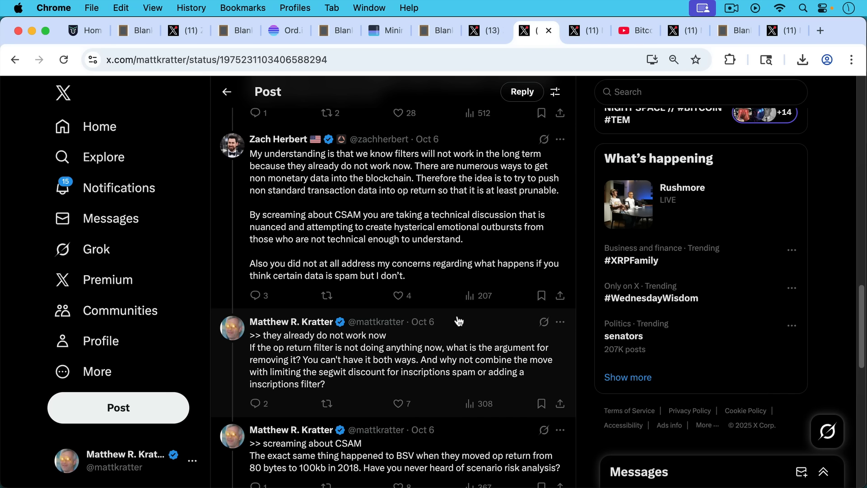
pyautogui.moveTo(456, 320)
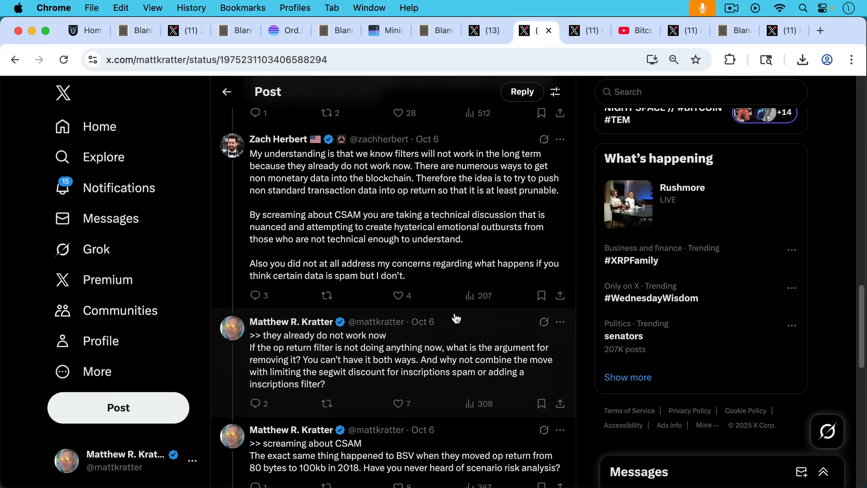
pyautogui.moveTo(471, 332)
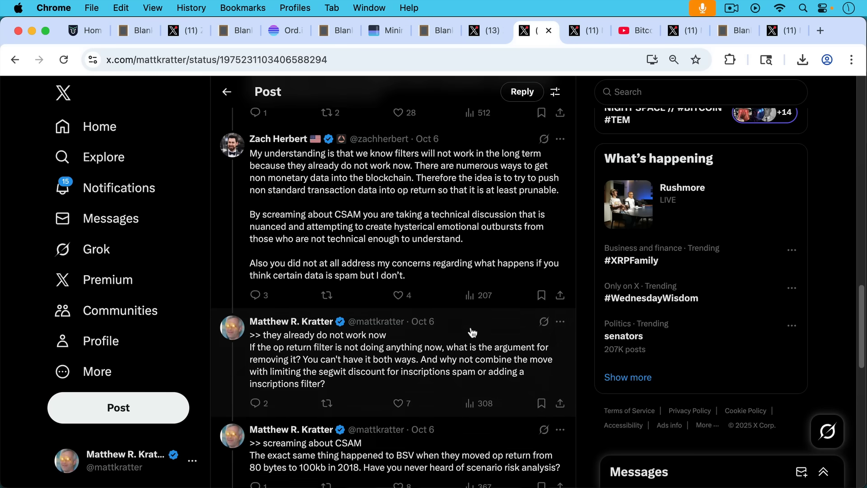
pyautogui.scroll(-3)
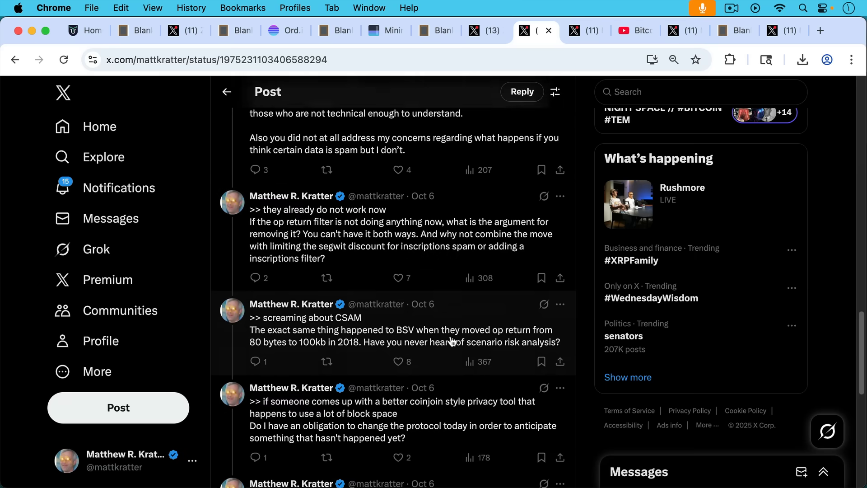
pyautogui.scroll(3)
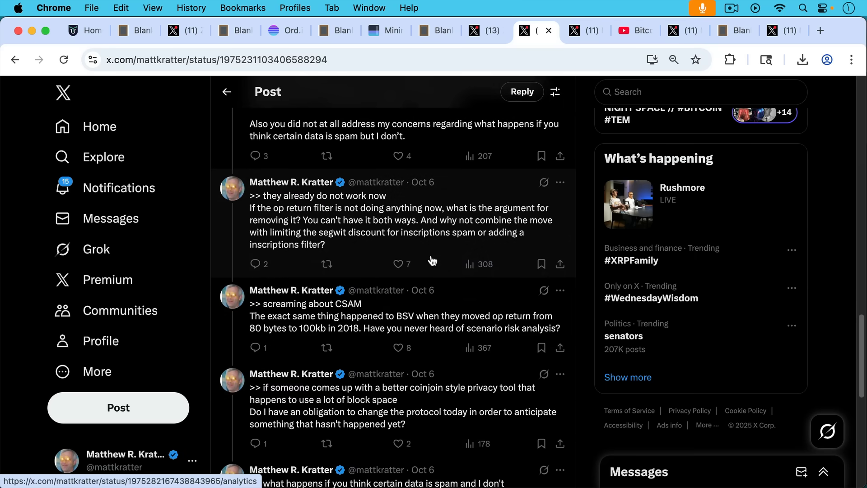
pyautogui.moveTo(433, 284)
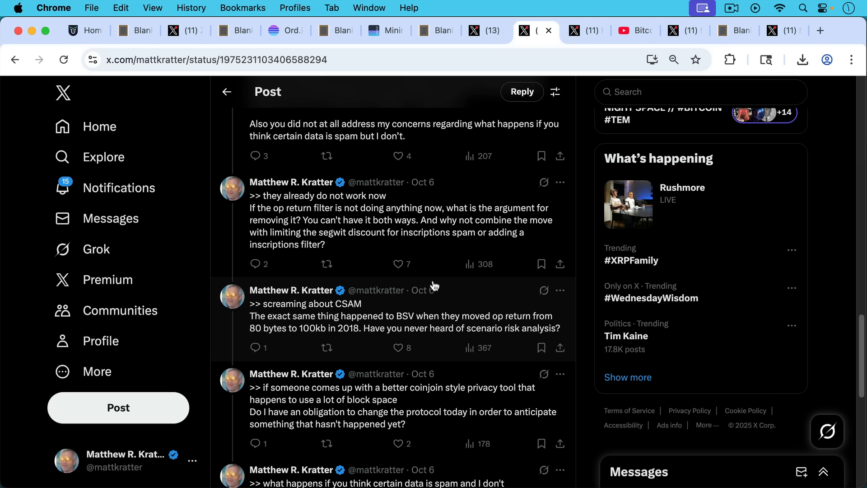
pyautogui.moveTo(465, 336)
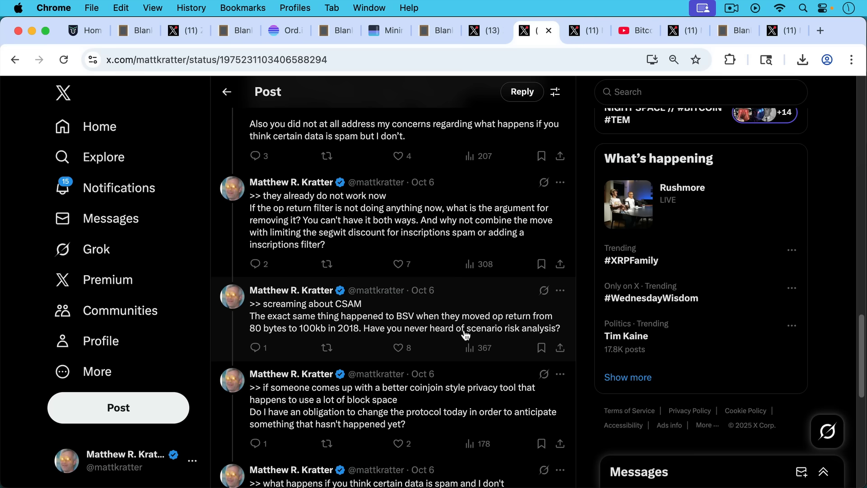
pyautogui.scroll(-3)
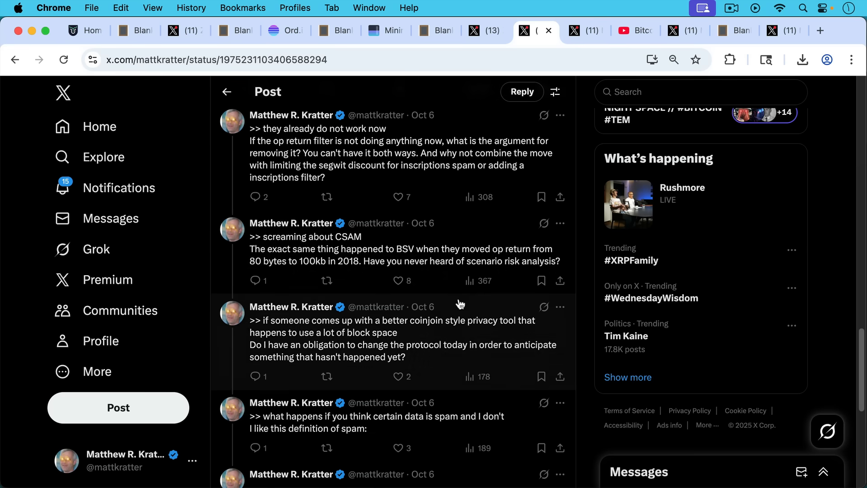
pyautogui.moveTo(446, 269)
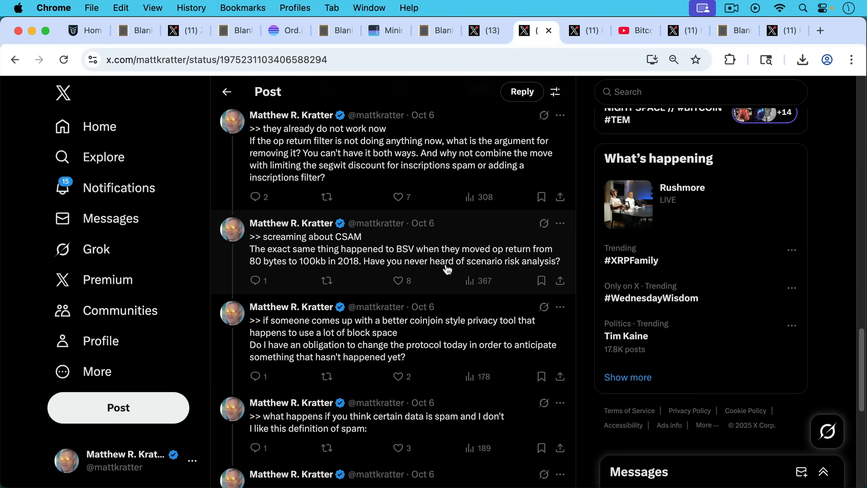
pyautogui.moveTo(448, 302)
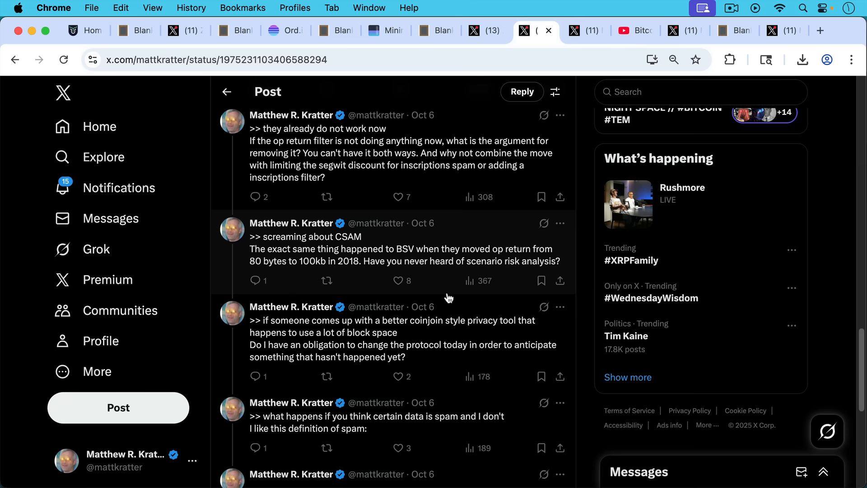
pyautogui.scroll(-3)
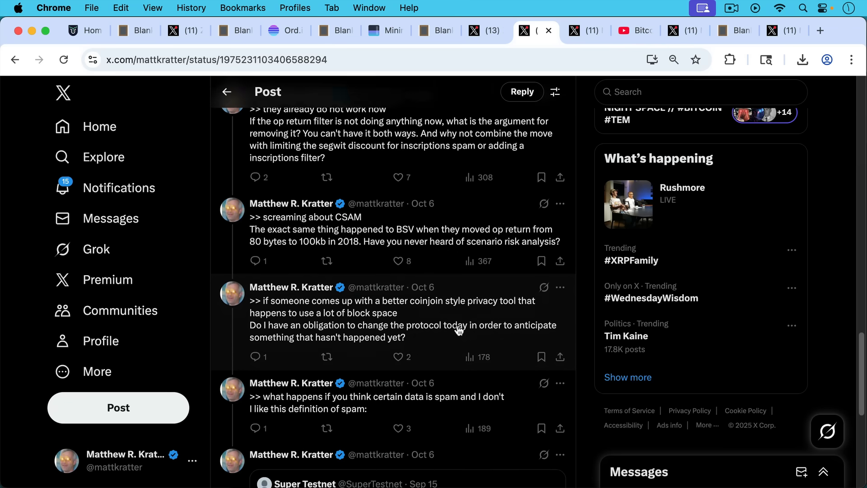
pyautogui.scroll(-3)
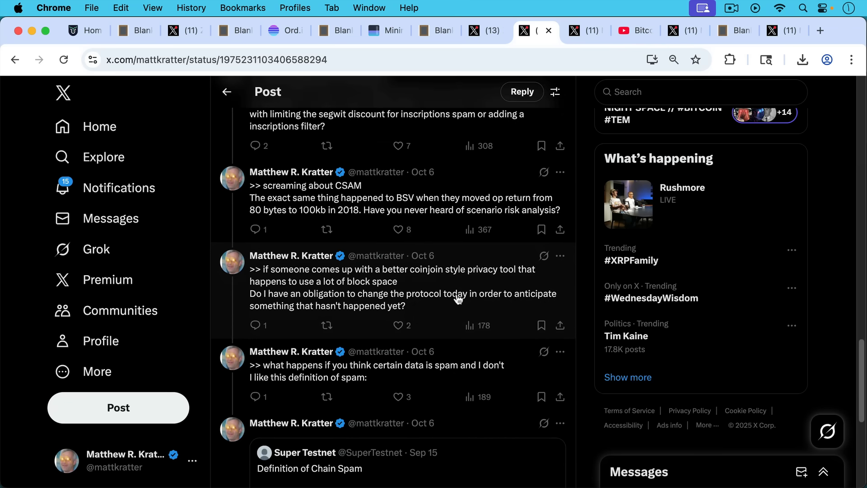
pyautogui.moveTo(449, 340)
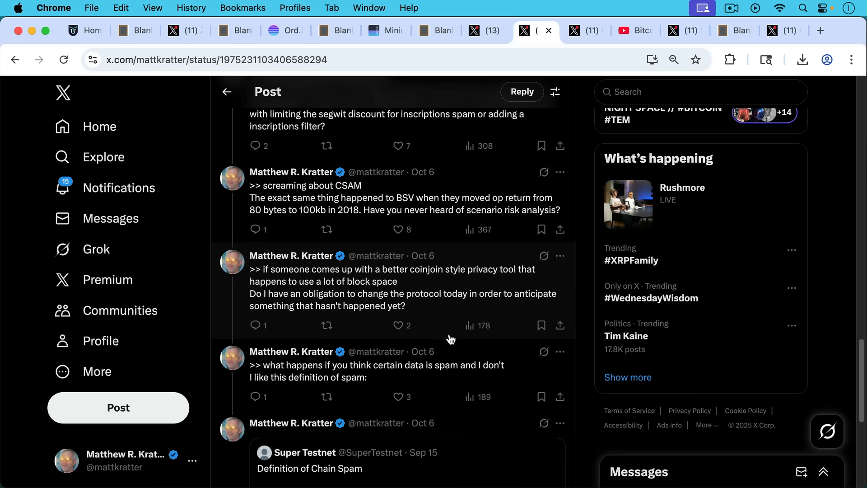
pyautogui.scroll(-3)
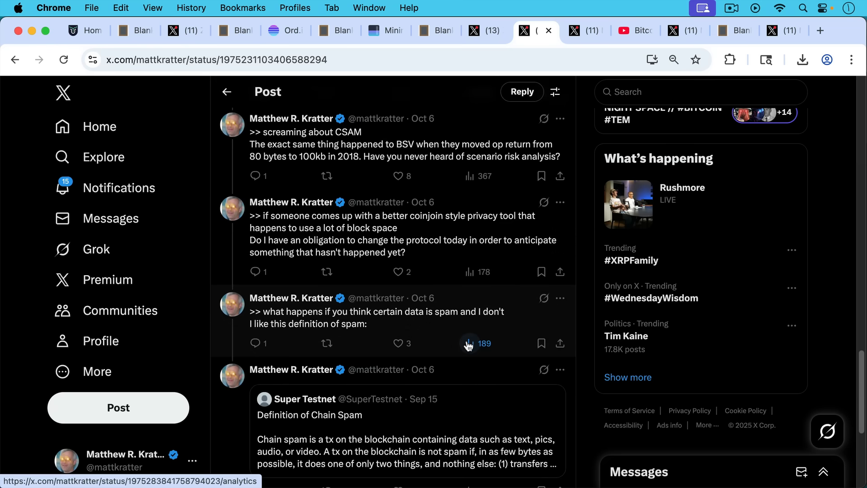
pyautogui.scroll(-3)
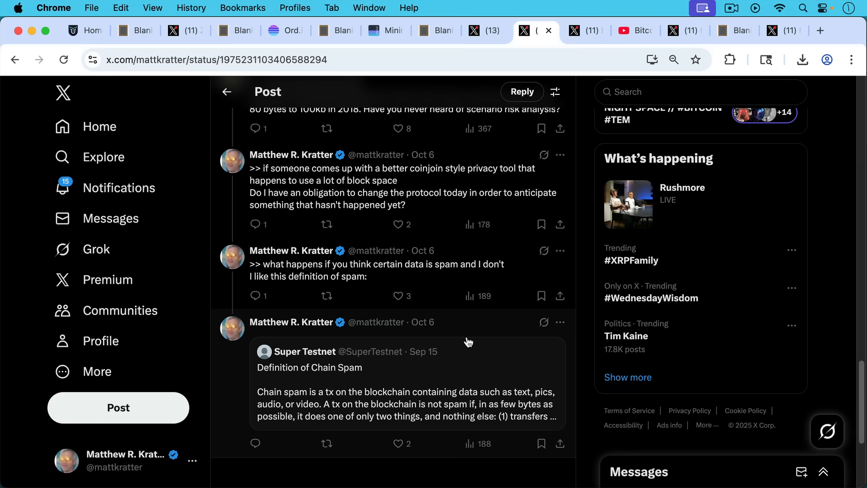
pyautogui.moveTo(483, 380)
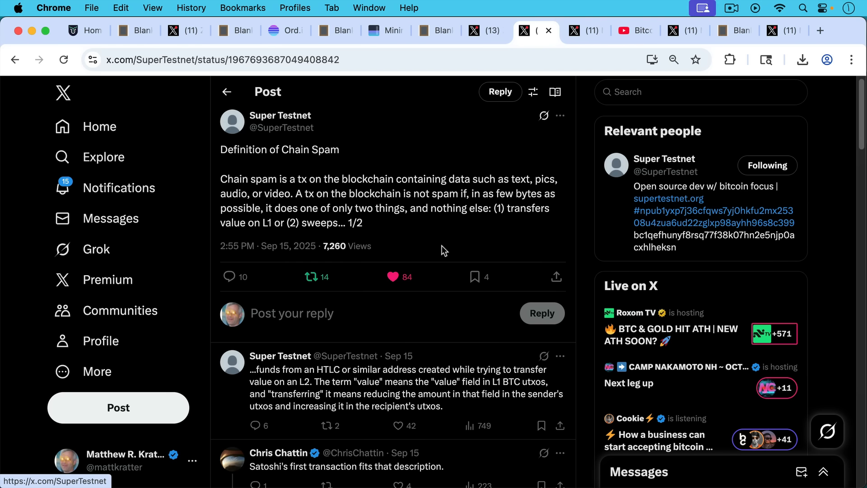
pyautogui.moveTo(437, 252)
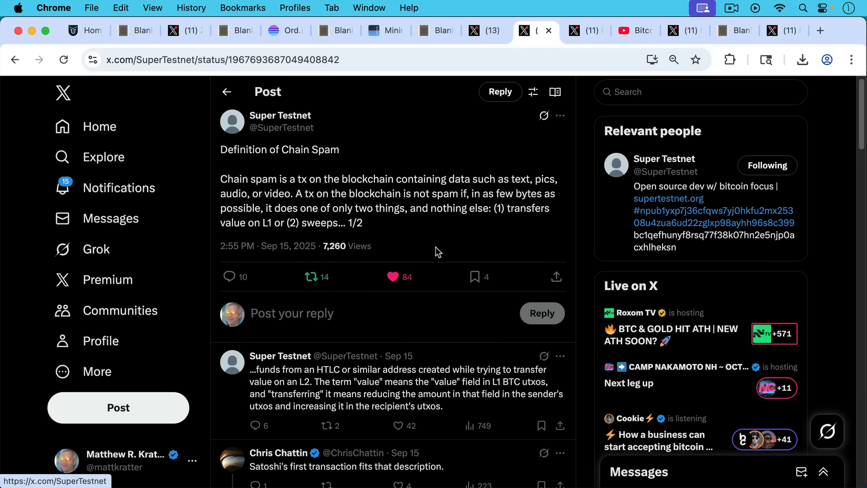
pyautogui.moveTo(466, 188)
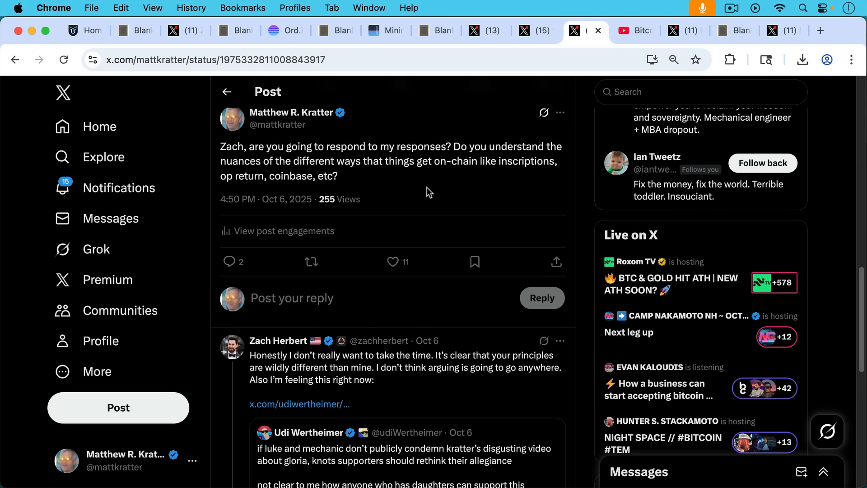
pyautogui.moveTo(417, 193)
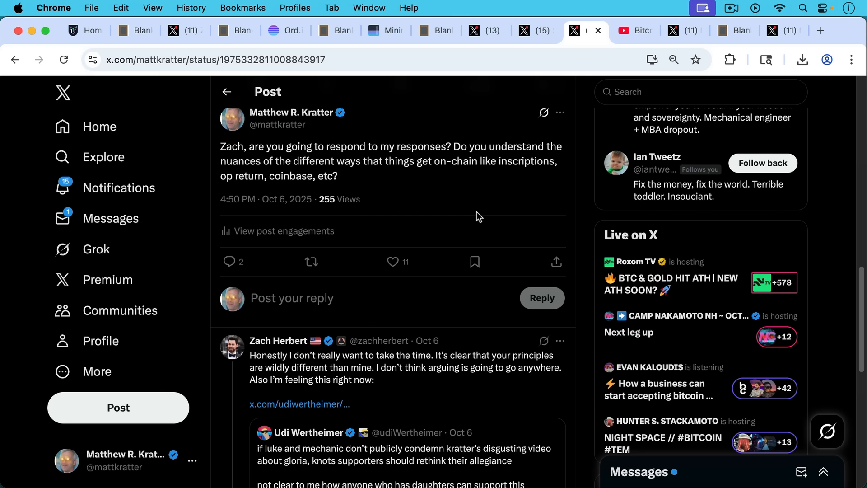
pyautogui.moveTo(497, 218)
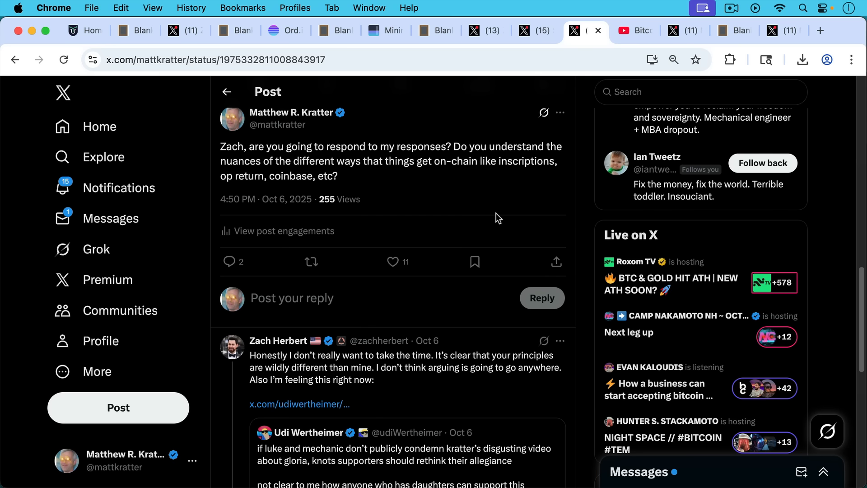
pyautogui.moveTo(498, 223)
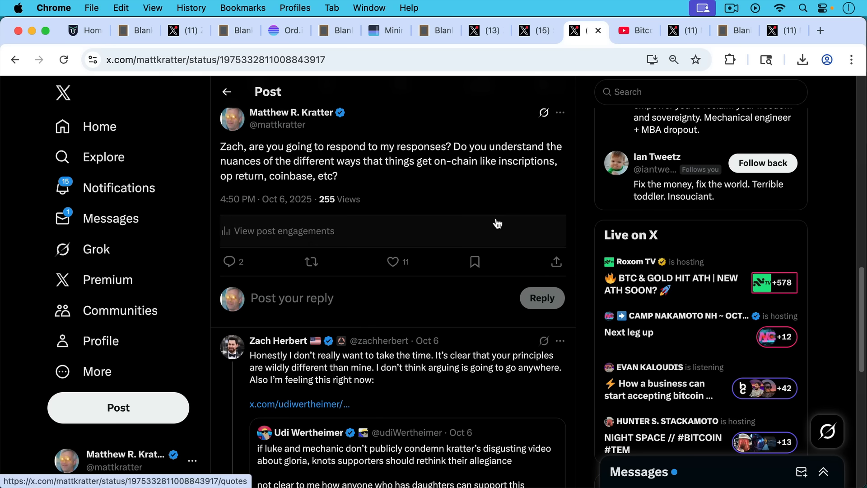
pyautogui.moveTo(491, 229)
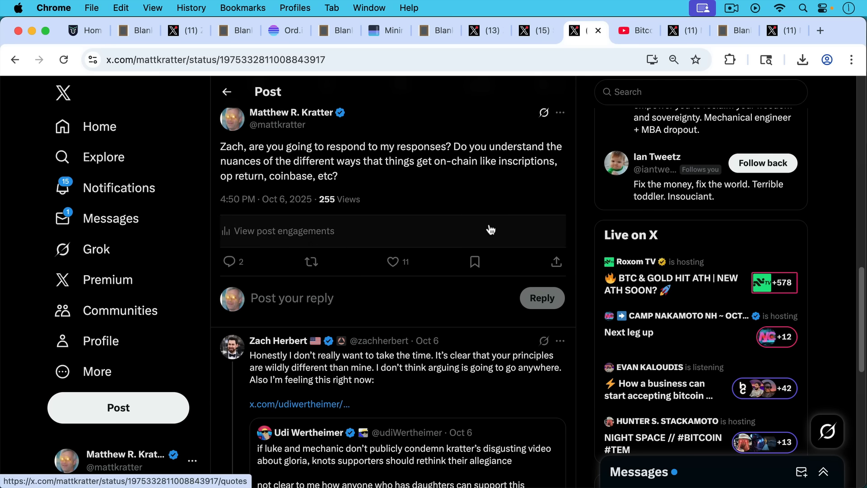
pyautogui.moveTo(498, 231)
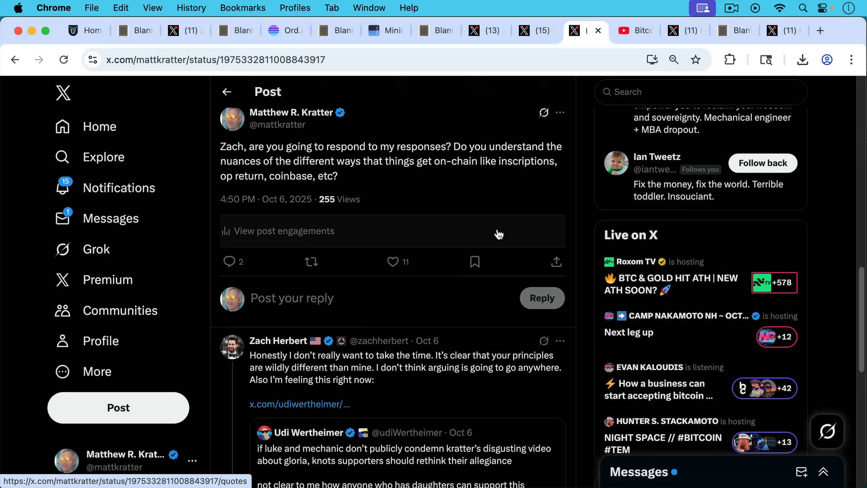
# Scroll to Kratter's reply calling the response a waste of time.
pyautogui.scroll(-3)
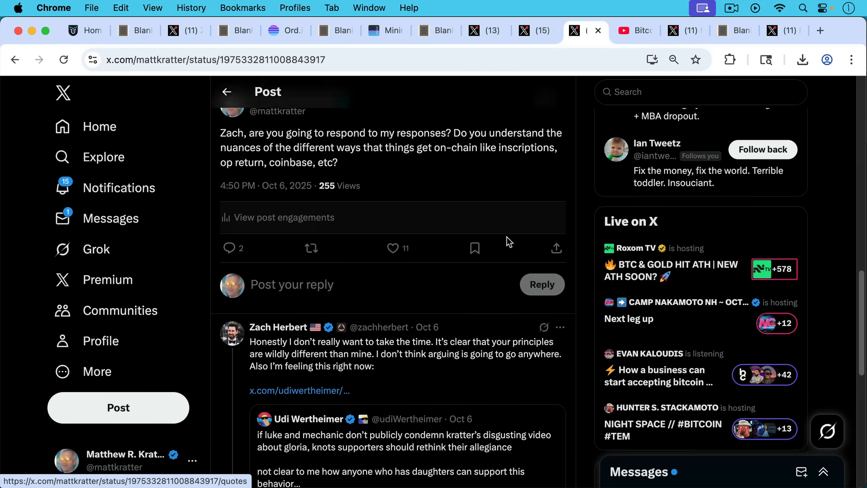
pyautogui.scroll(-3)
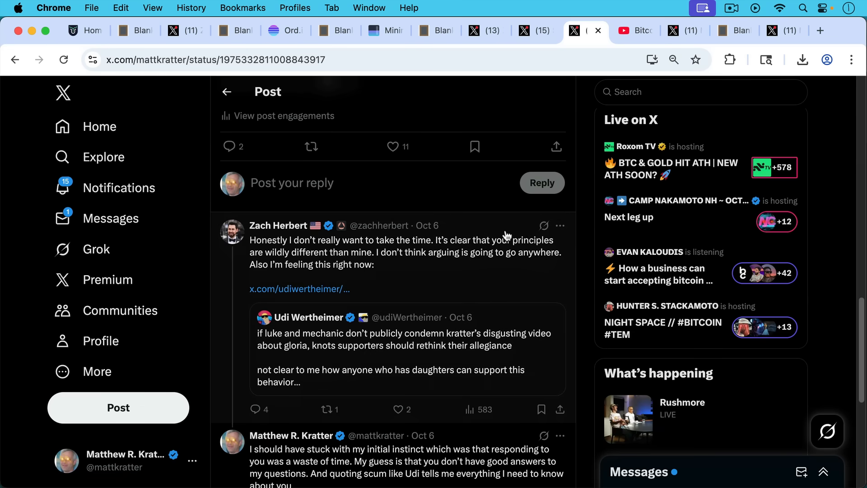
pyautogui.moveTo(454, 231)
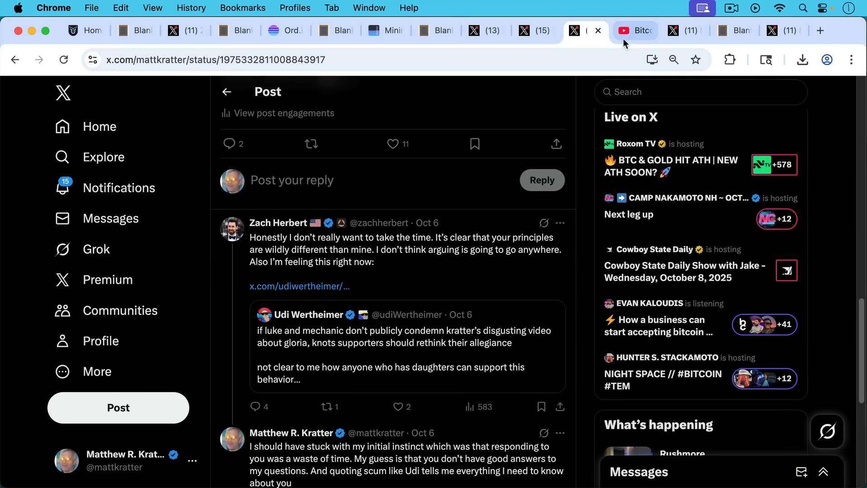
# Show Bitcoin University's "Bitcoin Core, Nepotism, and Commit Access" video on YouTube.
pyautogui.click(635, 30)
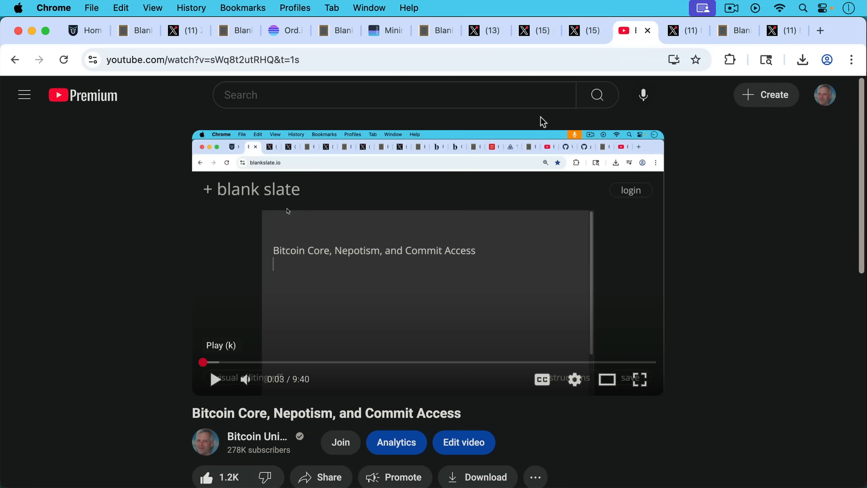
pyautogui.moveTo(538, 139)
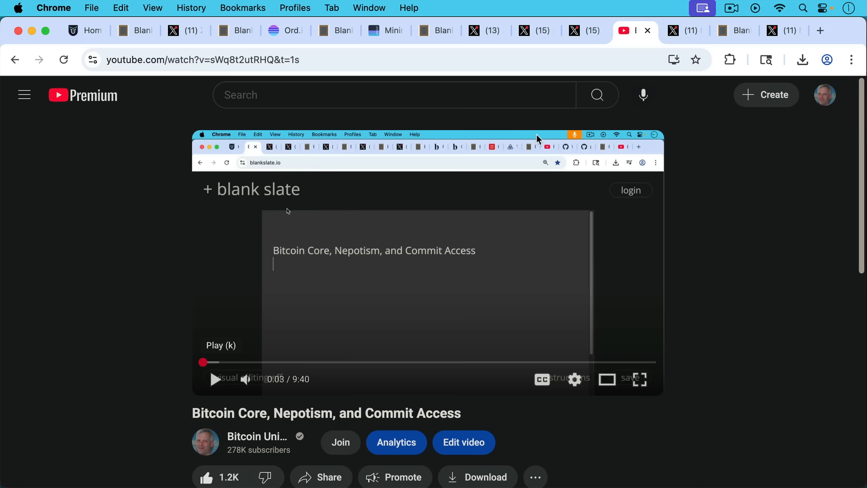
pyautogui.moveTo(663, 47)
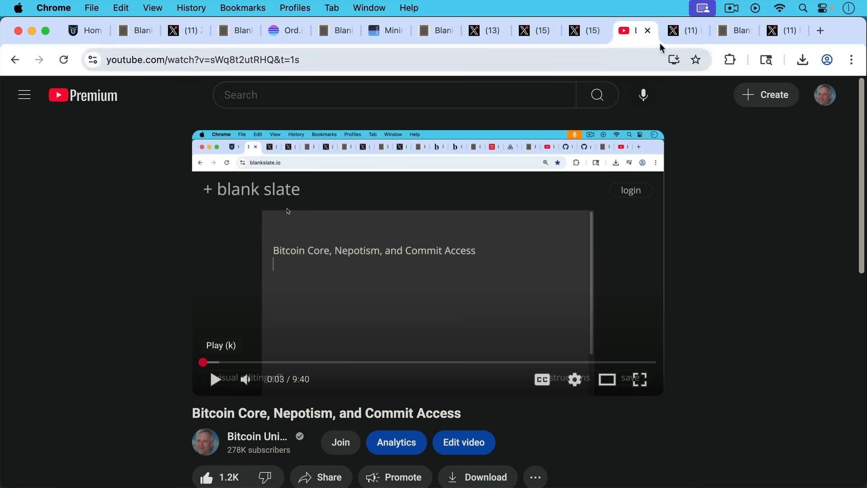
# View the reposted tone-policing post, then the Blank Slate conclusion draft.
pyautogui.click(684, 31)
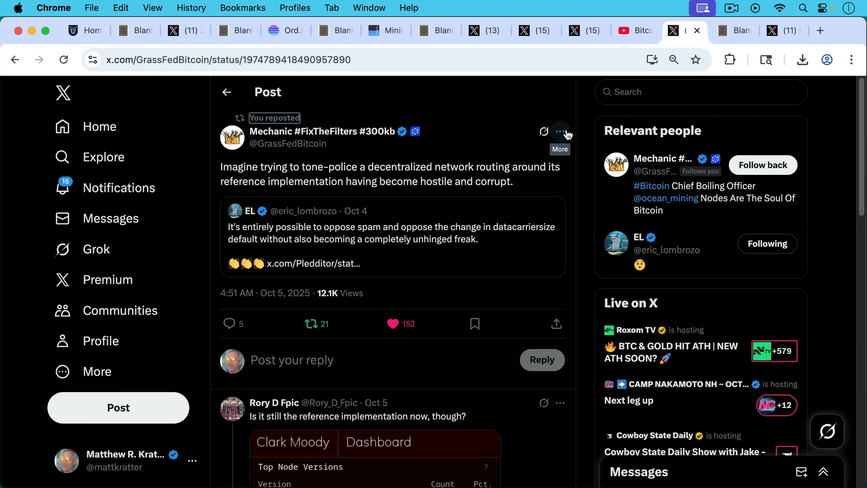
pyautogui.moveTo(494, 121)
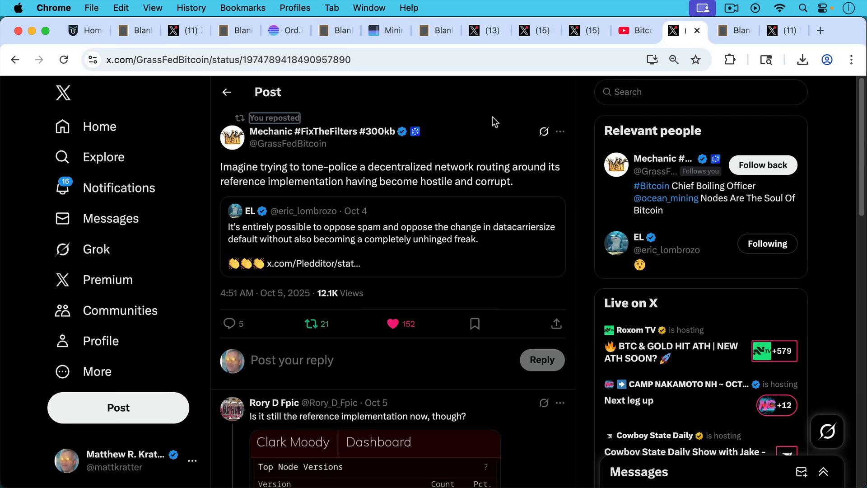
pyautogui.click(733, 31)
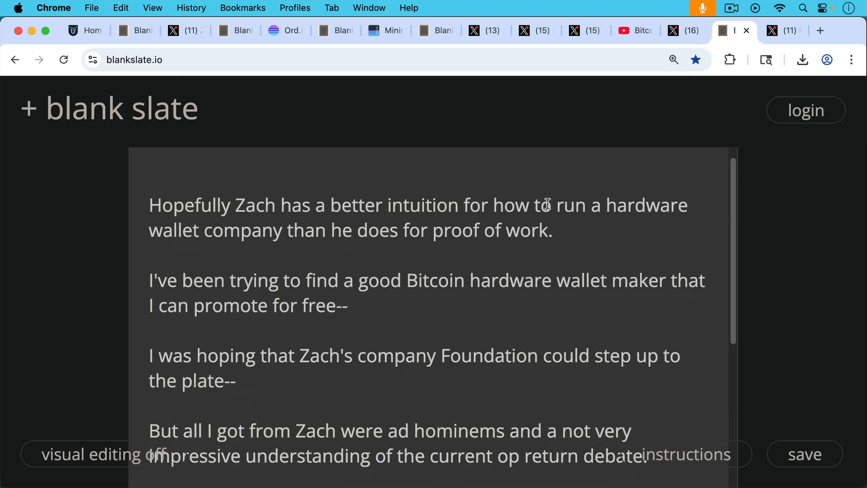
# Scroll to the final line about sticking with a Coldcard for now.
pyautogui.scroll(-3)
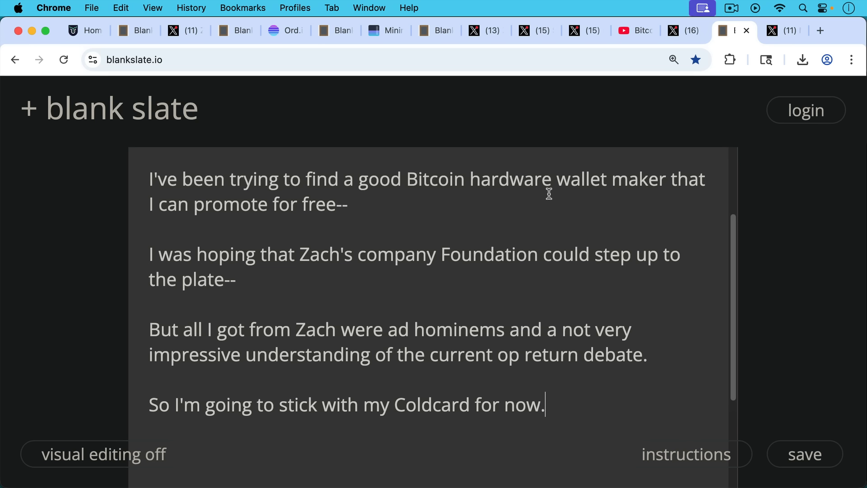
pyautogui.moveTo(573, 162)
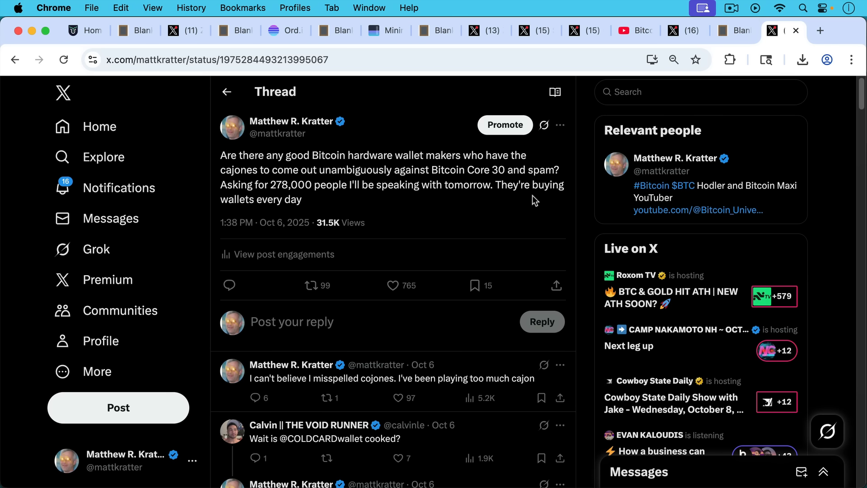
pyautogui.moveTo(471, 217)
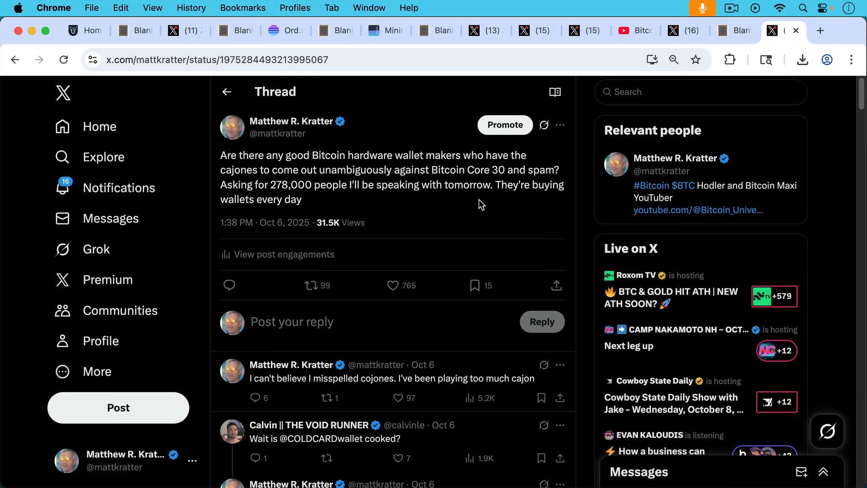
pyautogui.moveTo(449, 378)
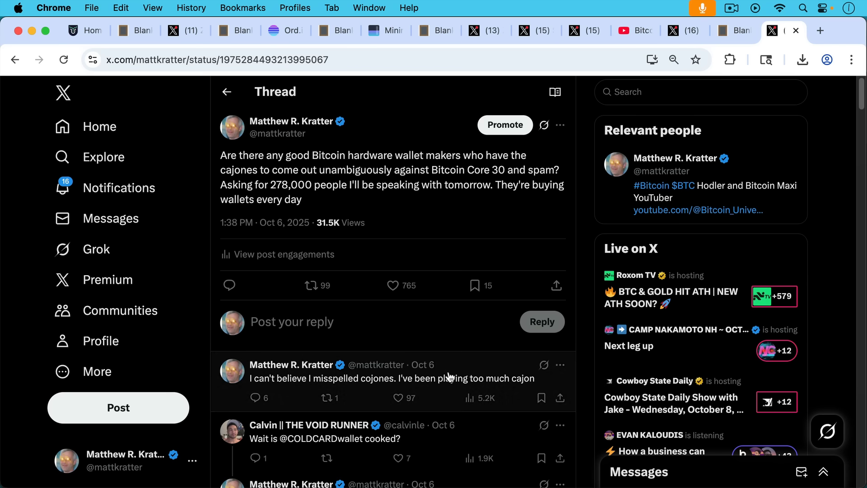
pyautogui.moveTo(477, 315)
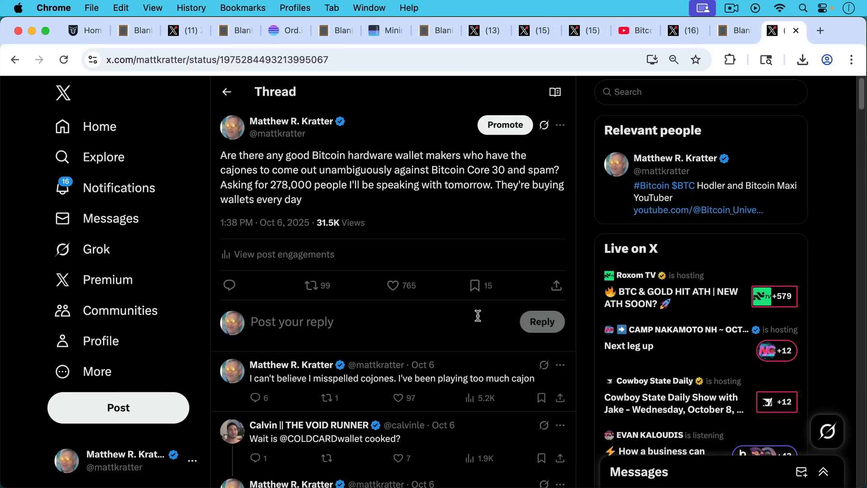
pyautogui.moveTo(473, 317)
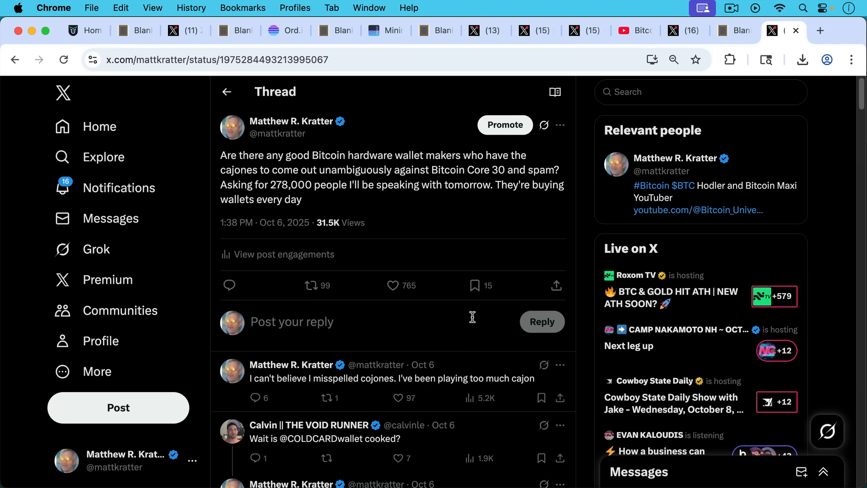